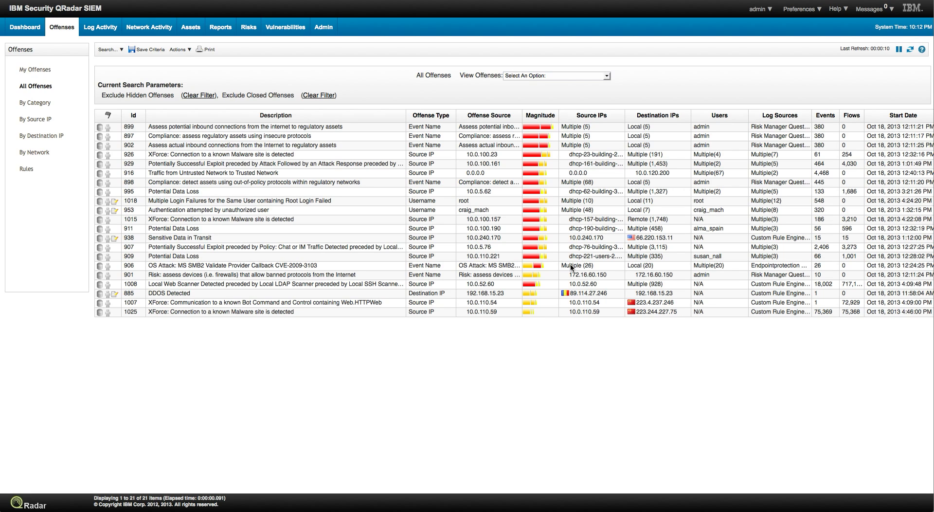
mouse_move(397, 296)
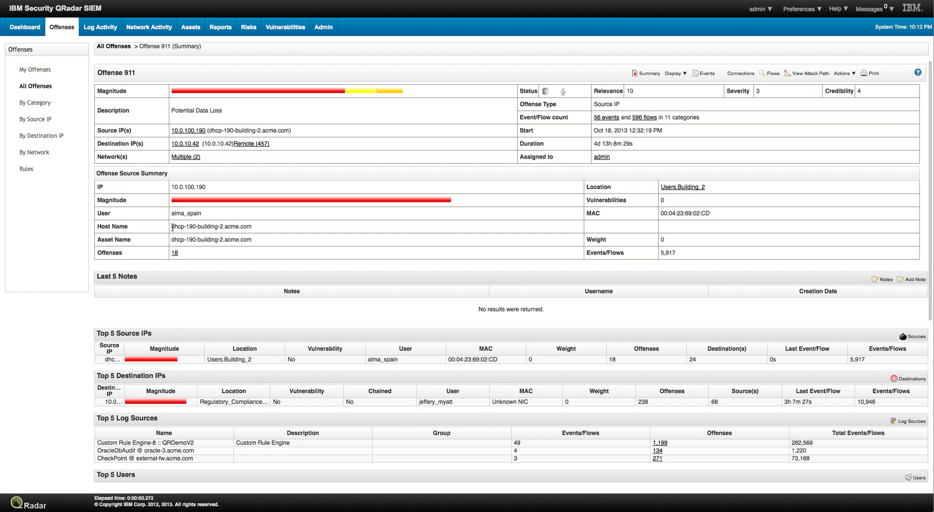
mouse_move(214, 338)
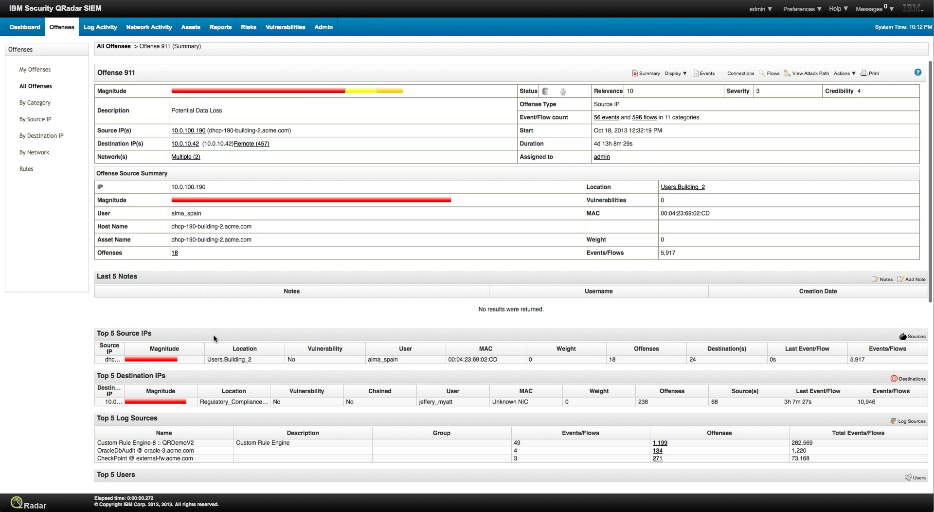
- Show the rules contributing to offense 911 via Display > Rules on its summary
scroll("down", 3)
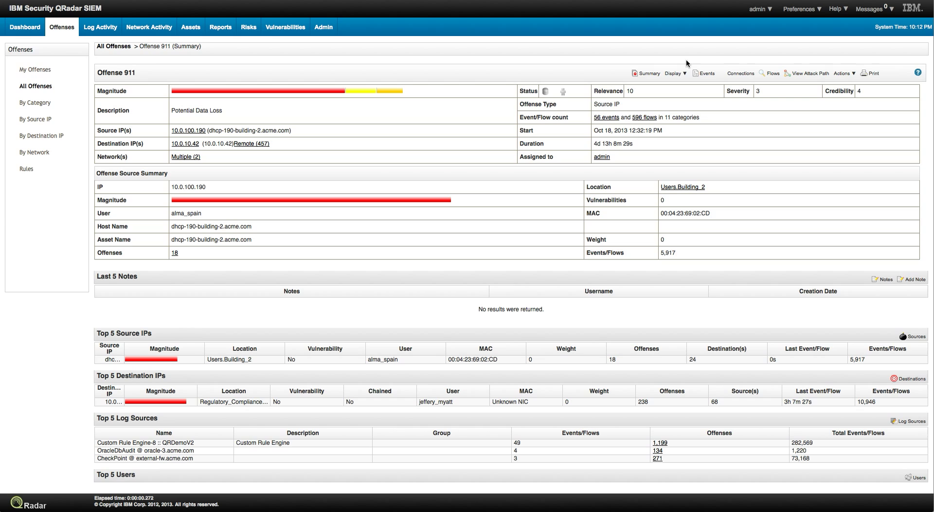
left_click(674, 73)
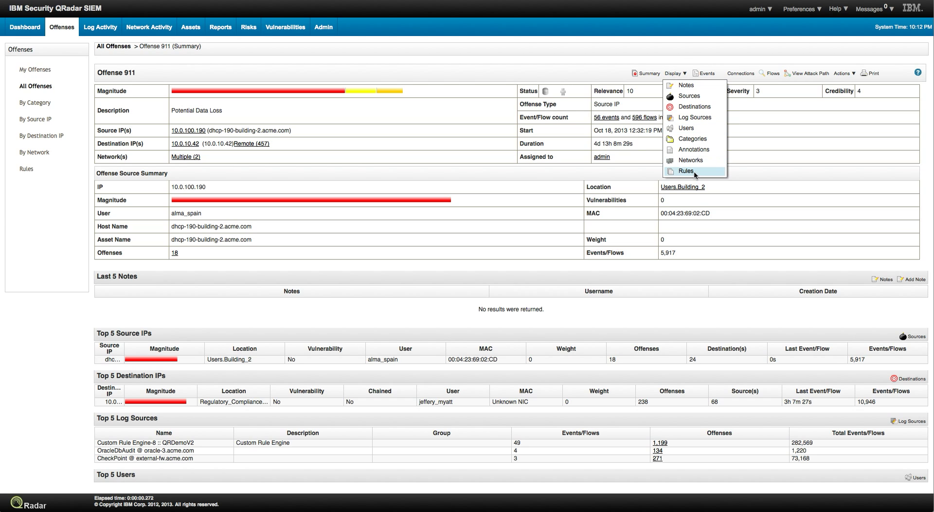
left_click(686, 171)
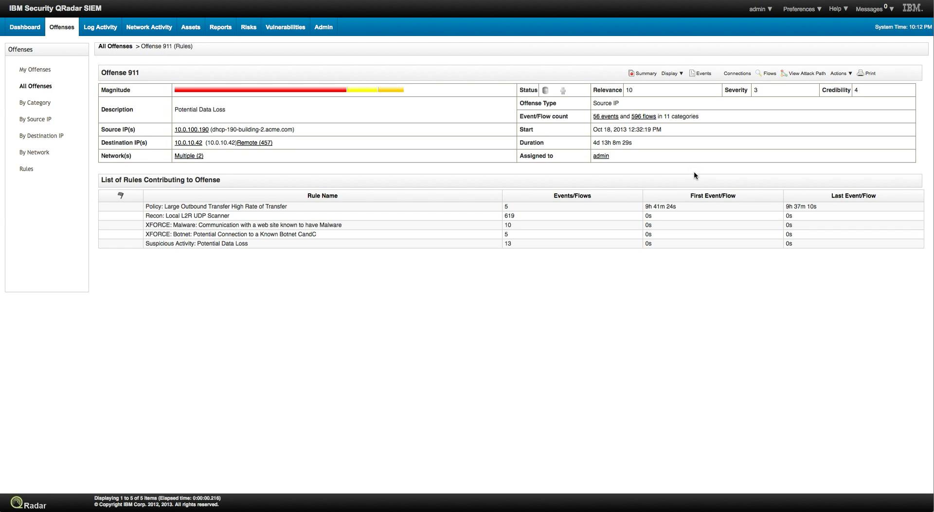
mouse_move(207, 221)
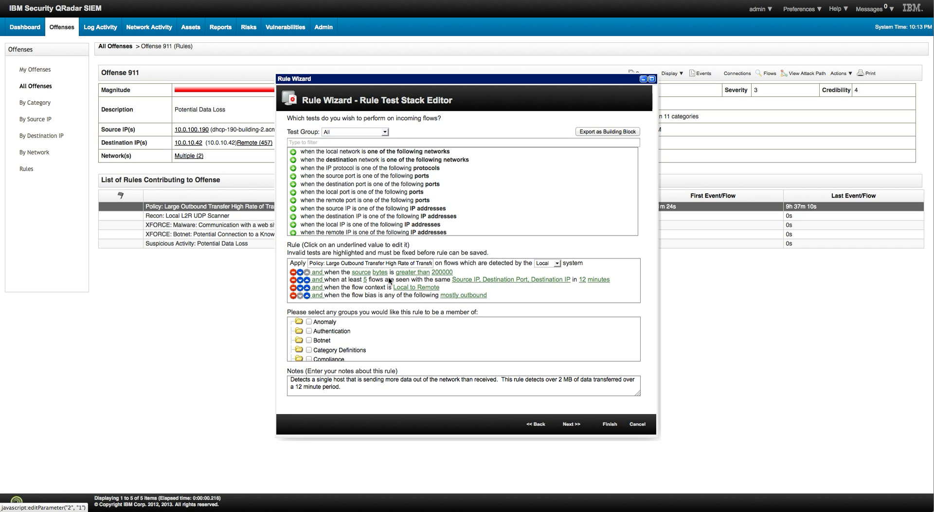
mouse_move(441, 285)
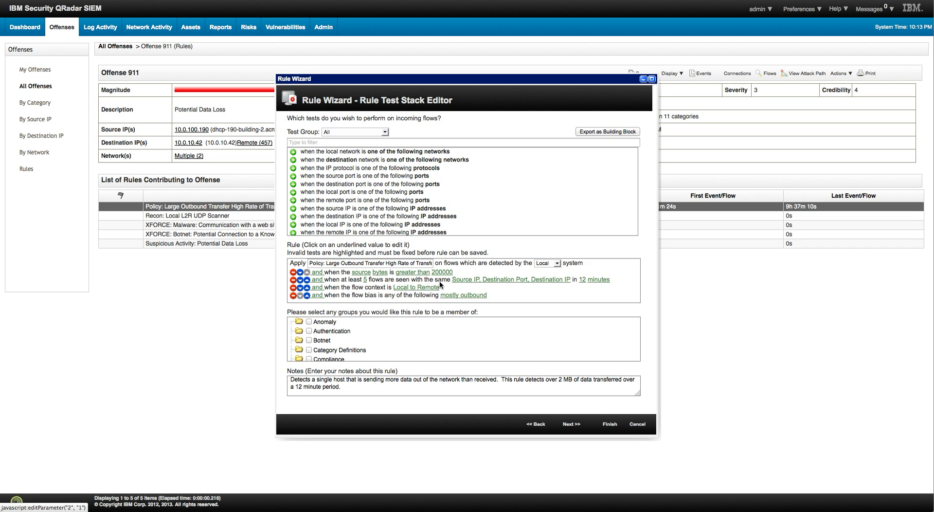
mouse_move(466, 283)
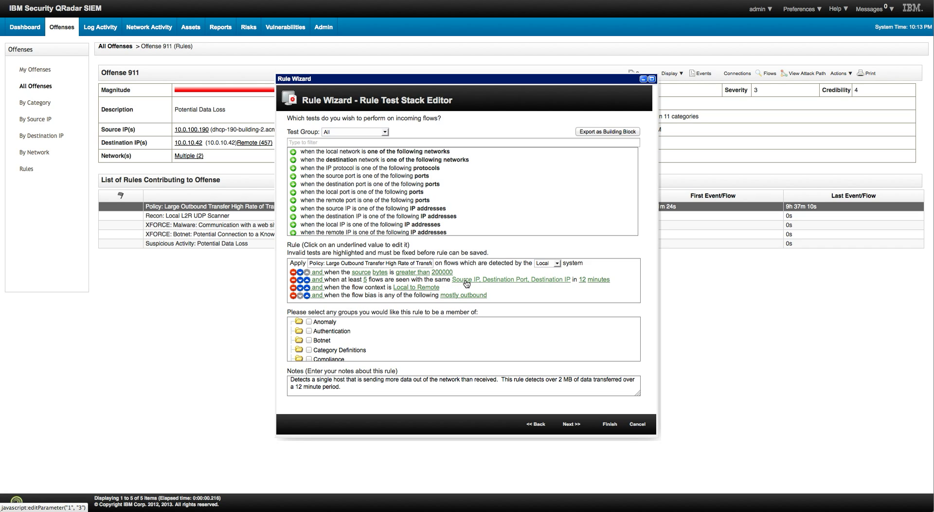
mouse_move(486, 283)
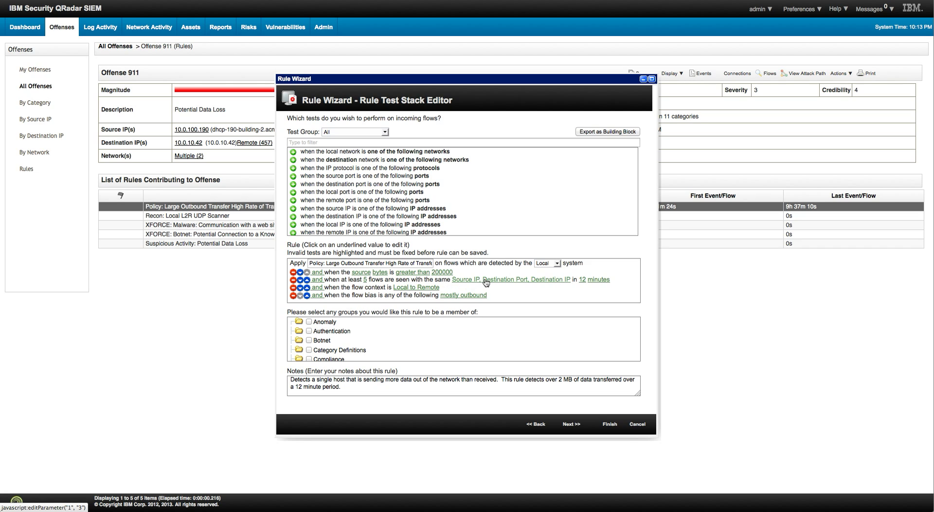
mouse_move(525, 285)
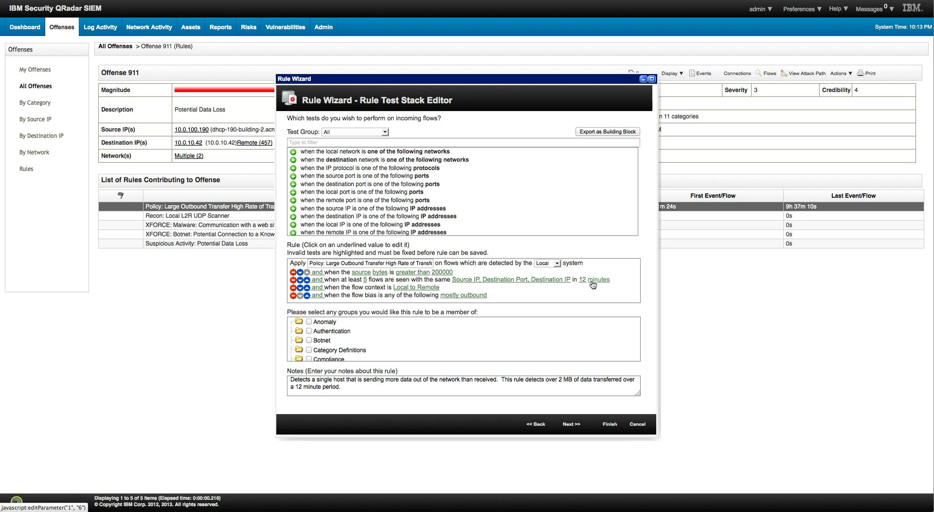
mouse_move(473, 297)
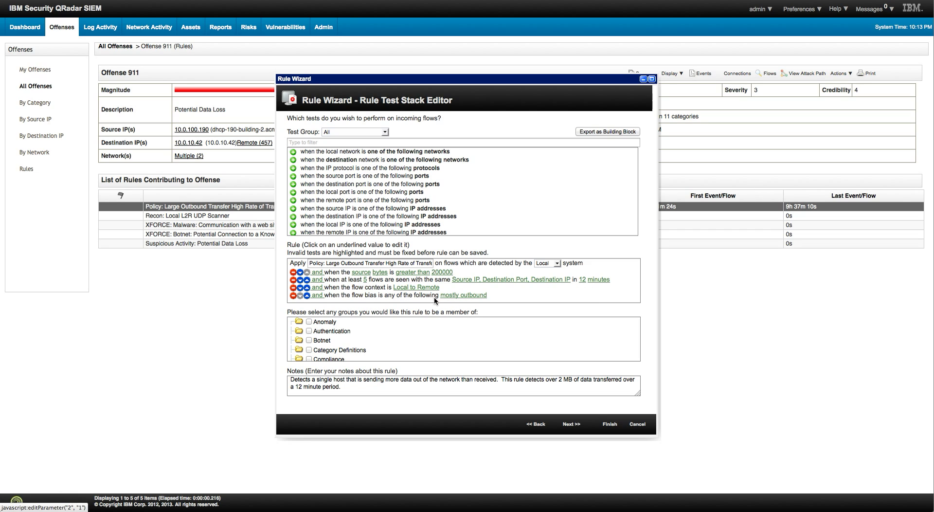
mouse_move(394, 304)
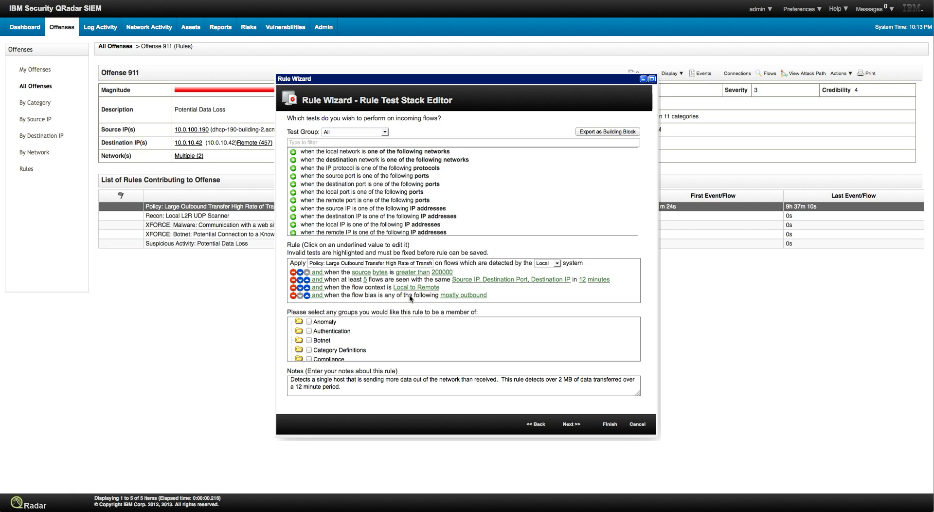
mouse_move(345, 212)
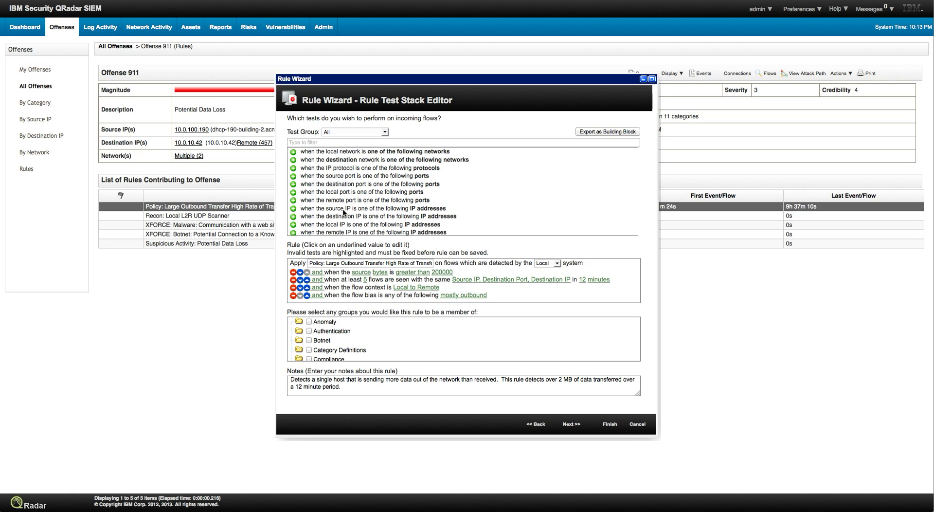
mouse_move(352, 288)
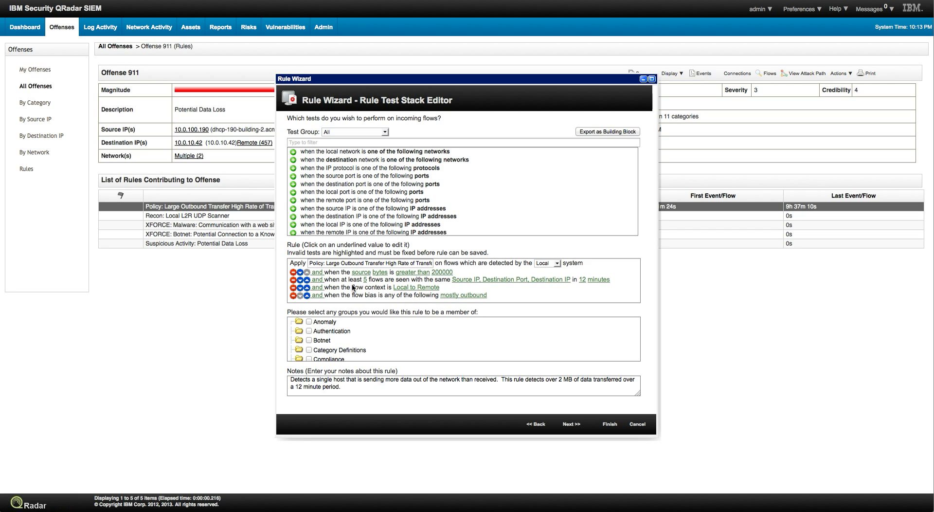
mouse_move(368, 320)
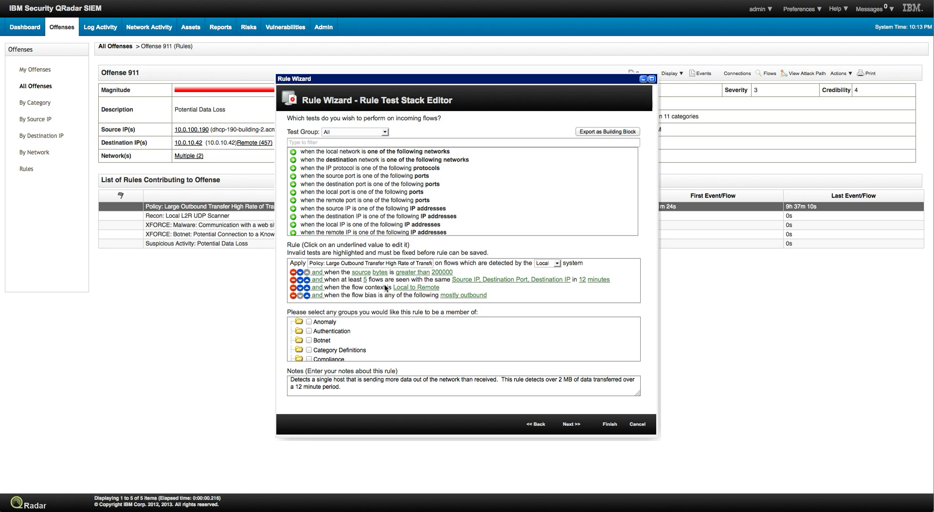
mouse_move(348, 289)
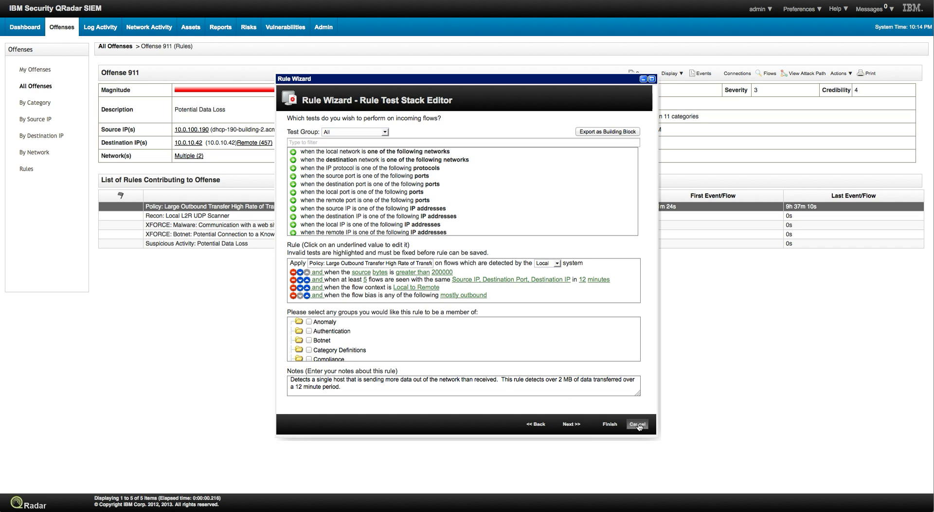
left_click(636, 423)
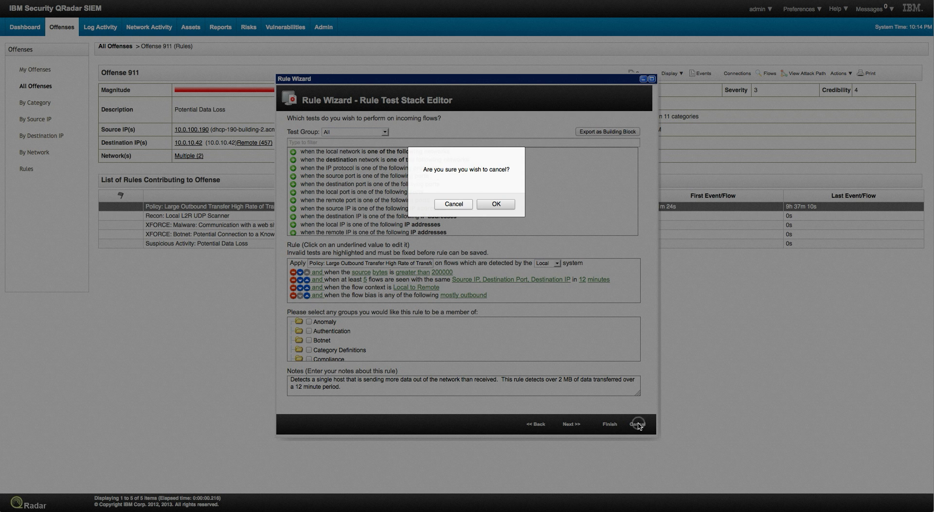
left_click(495, 203)
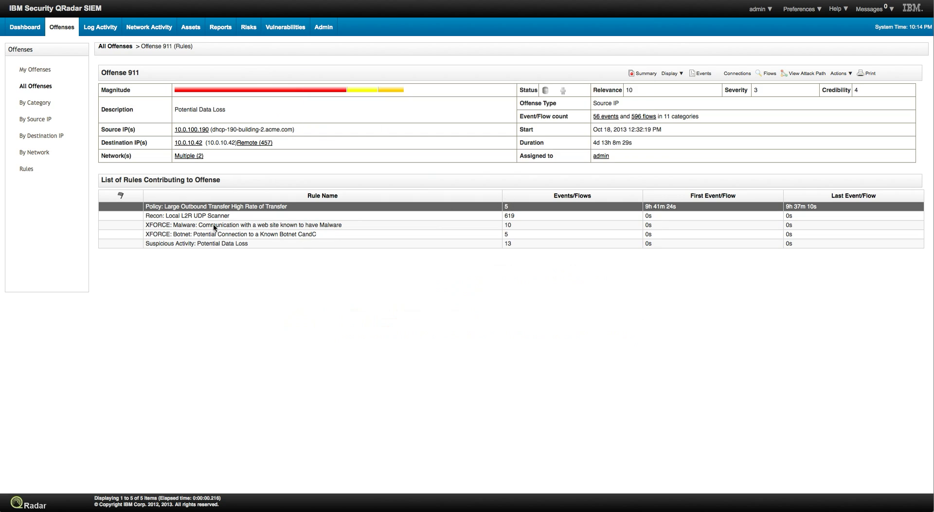
mouse_move(202, 220)
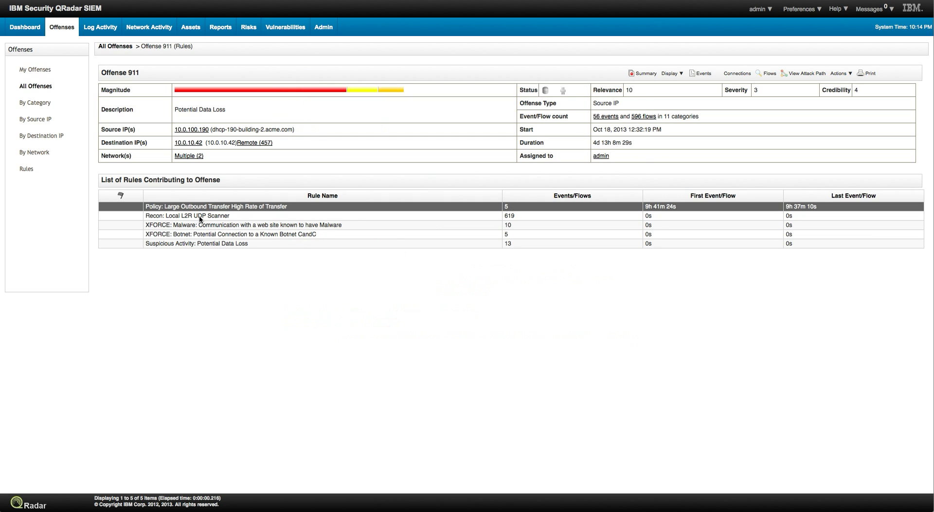
mouse_move(213, 219)
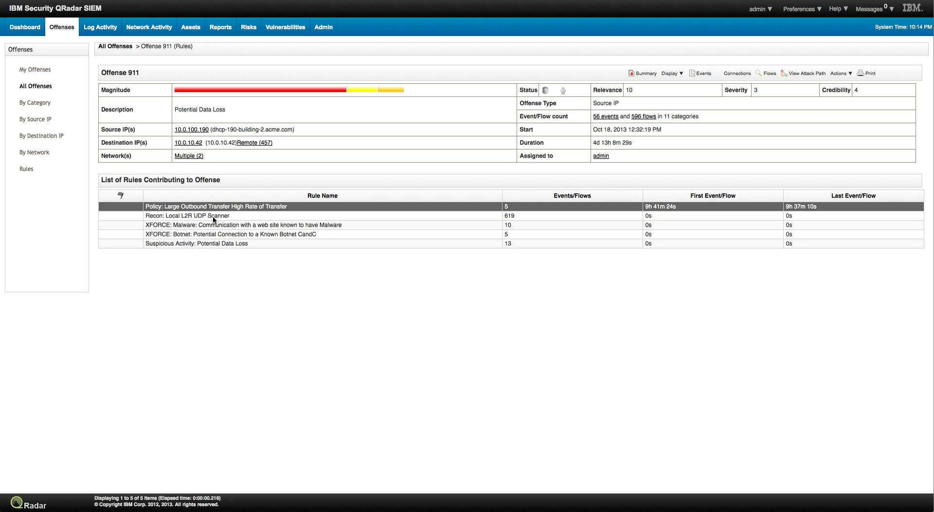
mouse_move(213, 238)
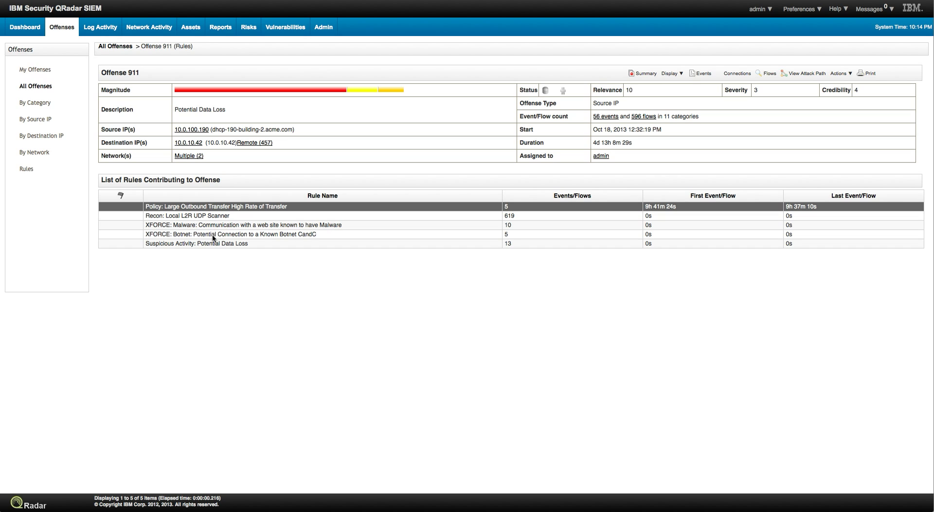
double_click(196, 243)
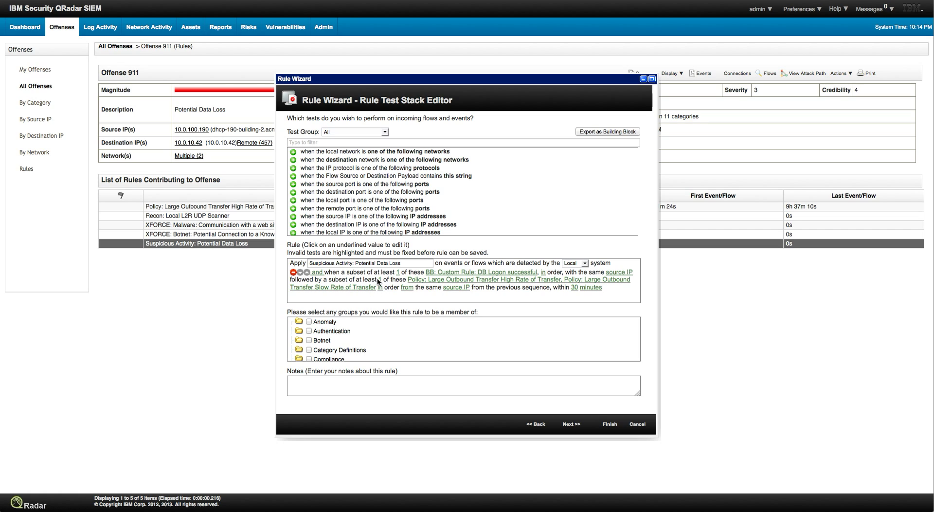
mouse_move(427, 289)
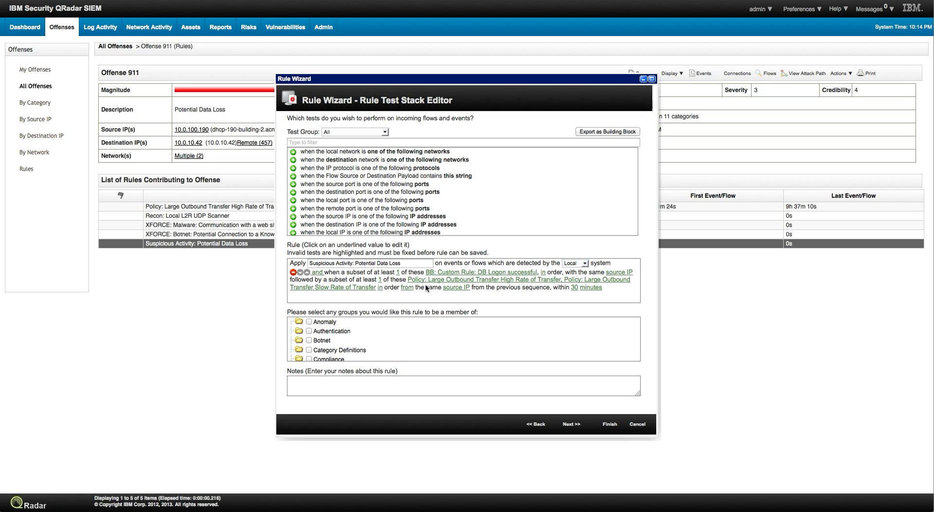
mouse_move(494, 283)
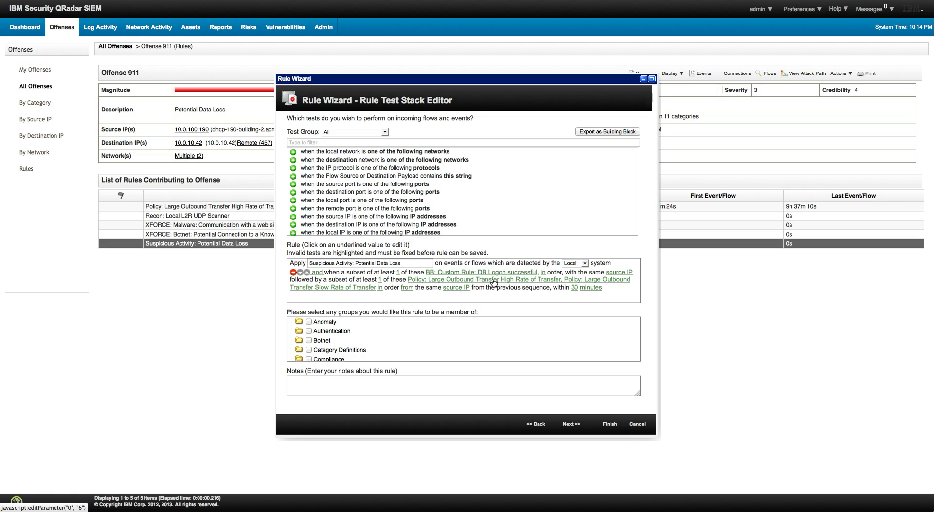
mouse_move(636, 423)
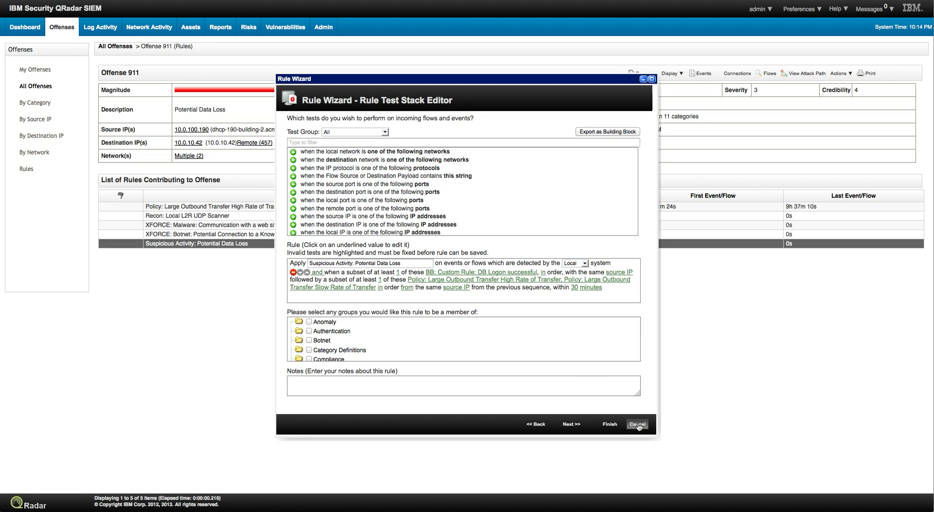
left_click(637, 423)
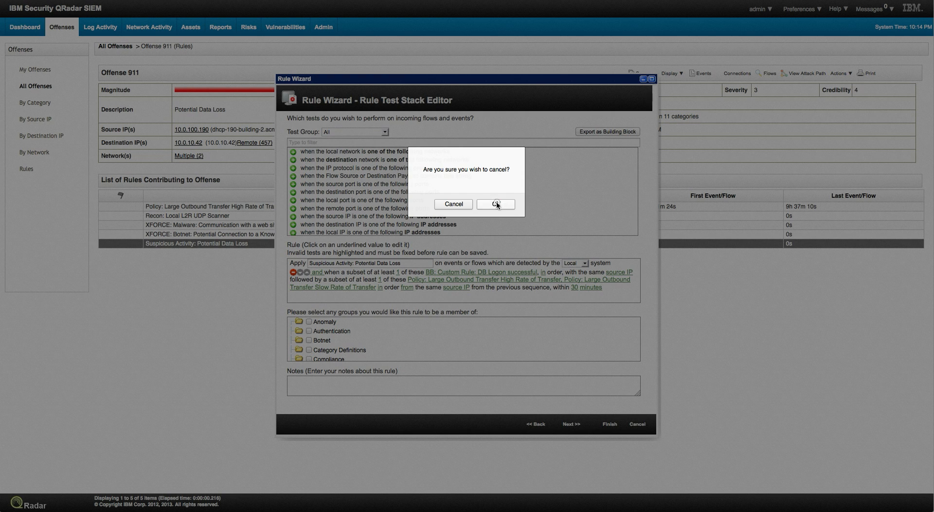
left_click(495, 203)
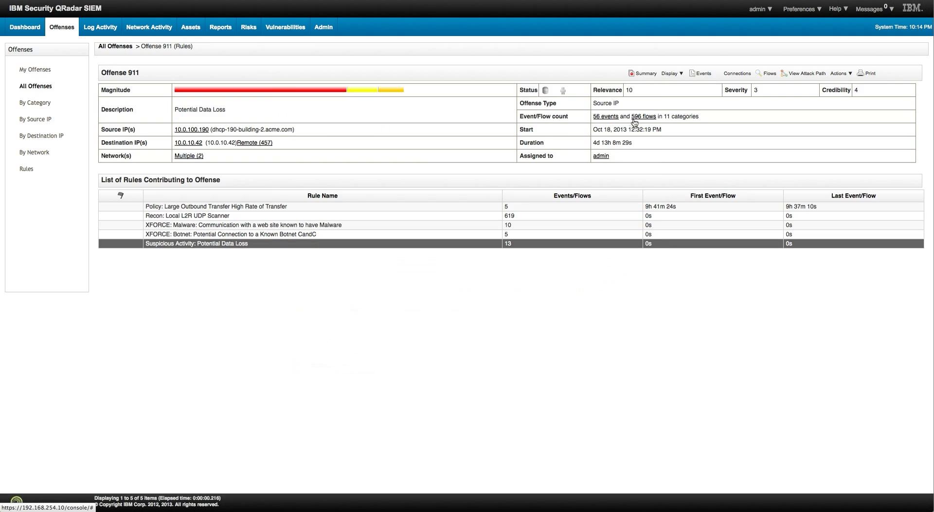
mouse_move(642, 123)
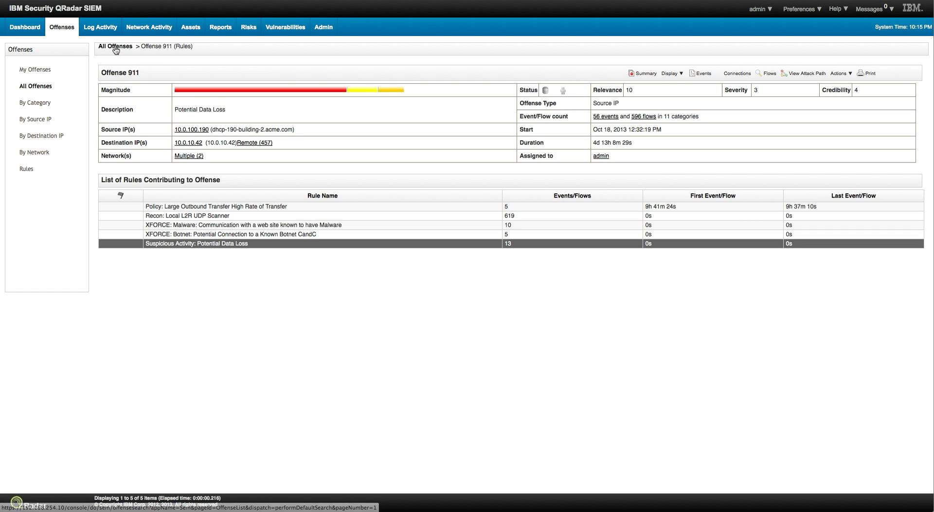
- From All Offenses, open offense 995 (Potential Data Loss) and its Display menu
left_click(114, 46)
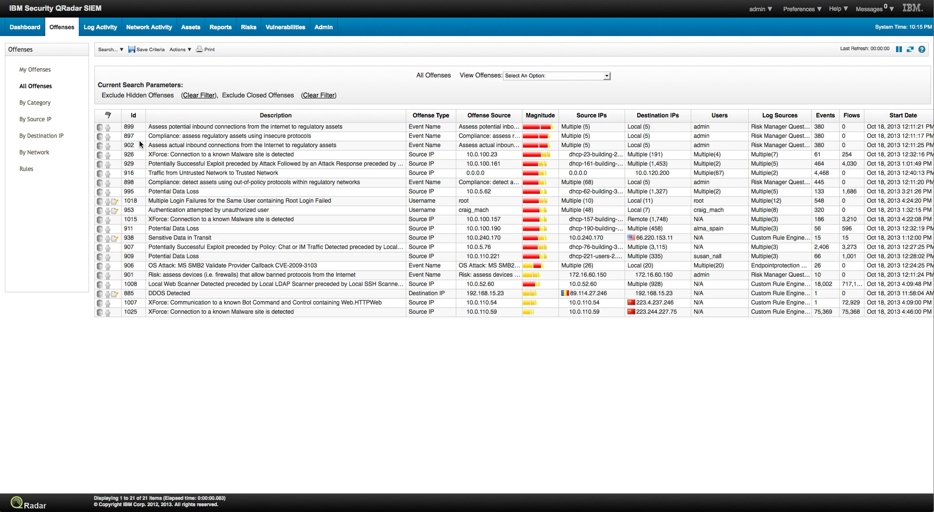
mouse_move(136, 192)
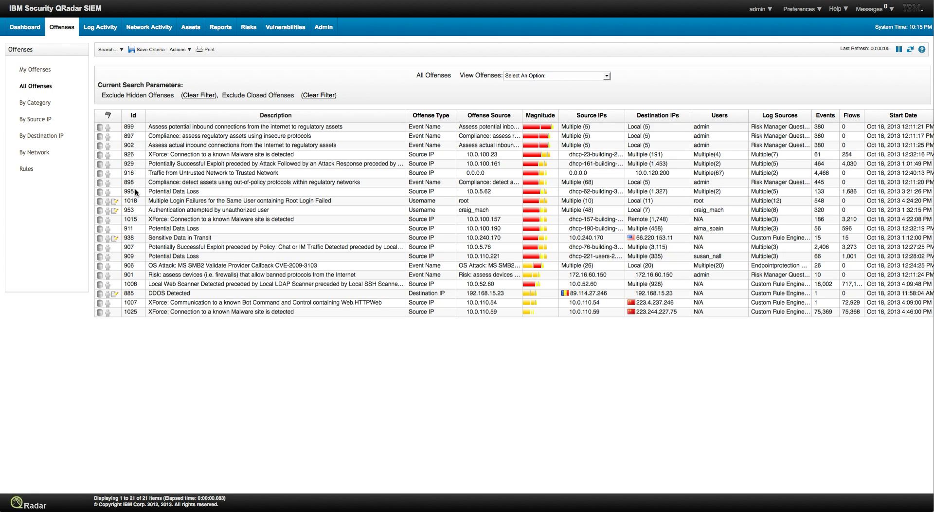
mouse_move(135, 193)
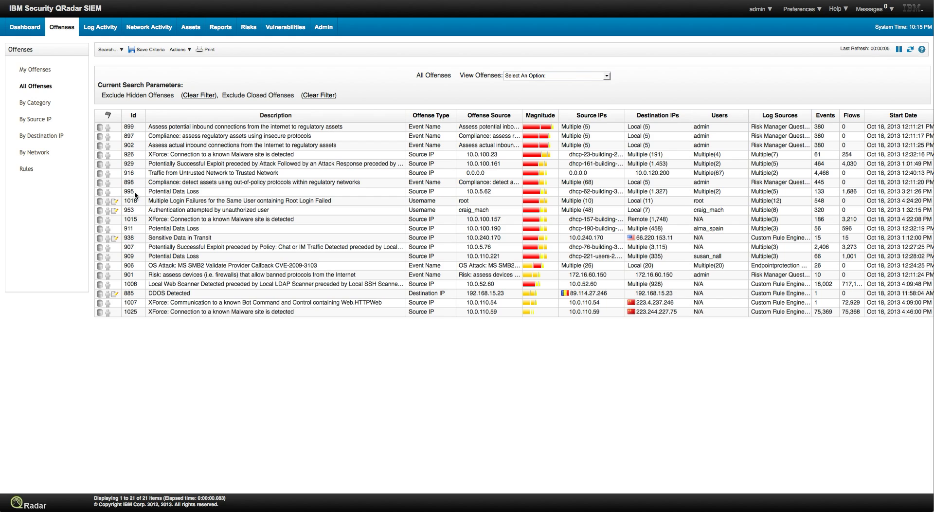
left_click(173, 192)
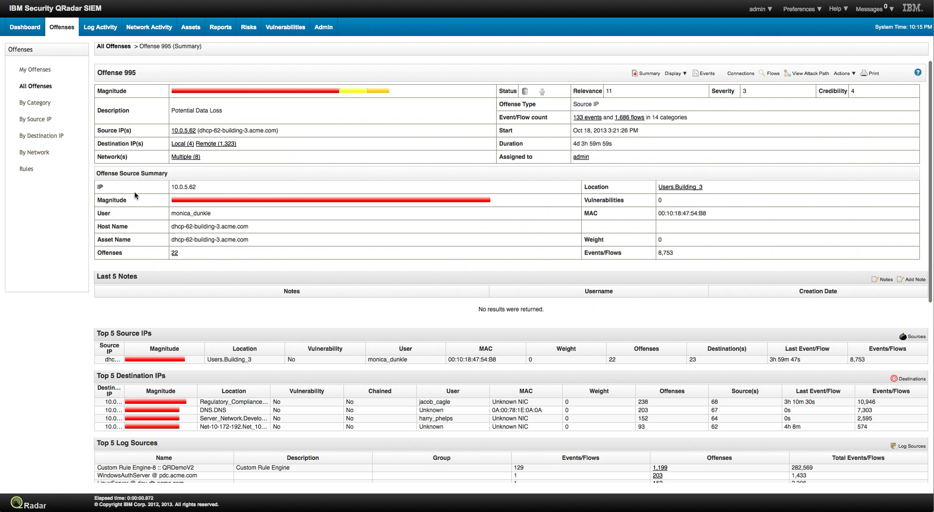
left_click(674, 73)
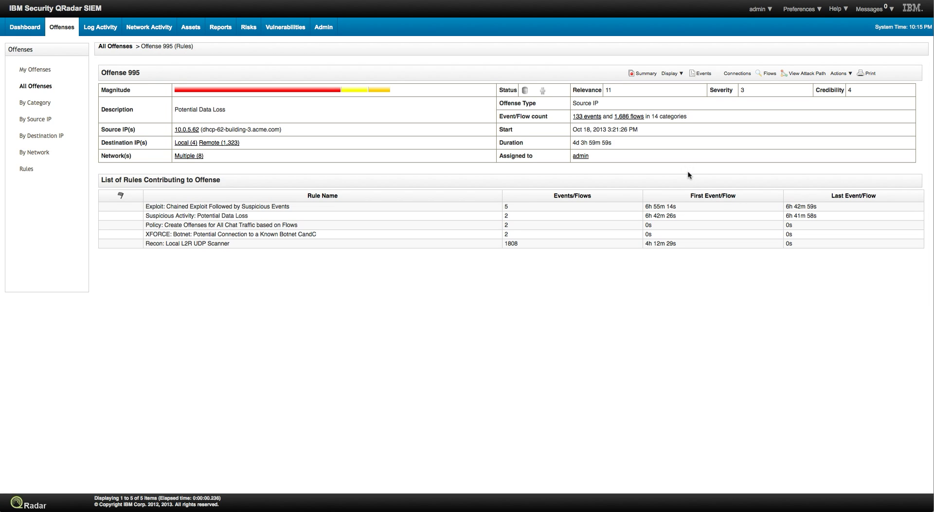
mouse_move(614, 133)
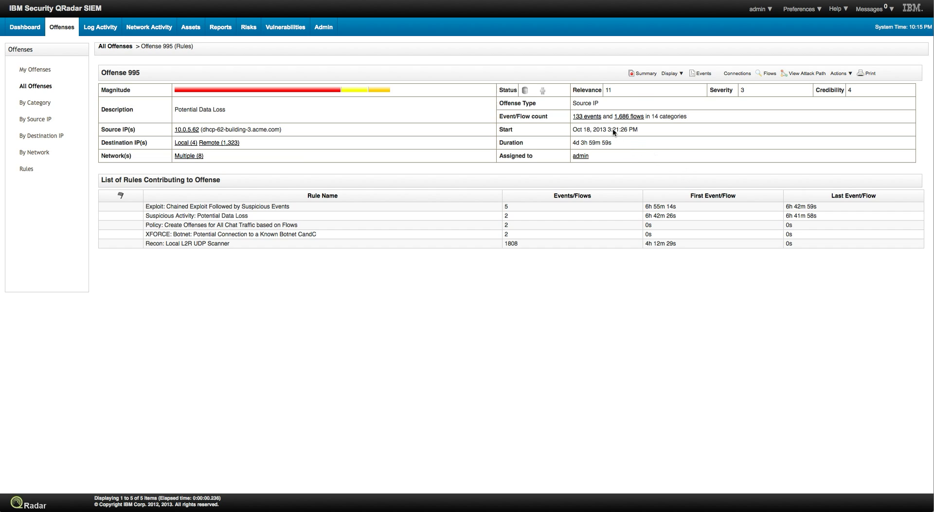
mouse_move(669, 73)
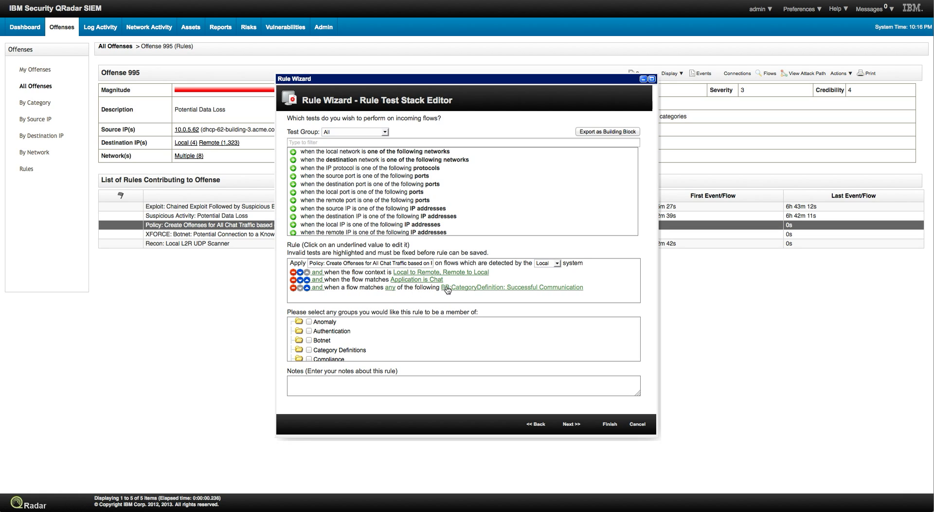
mouse_move(507, 294)
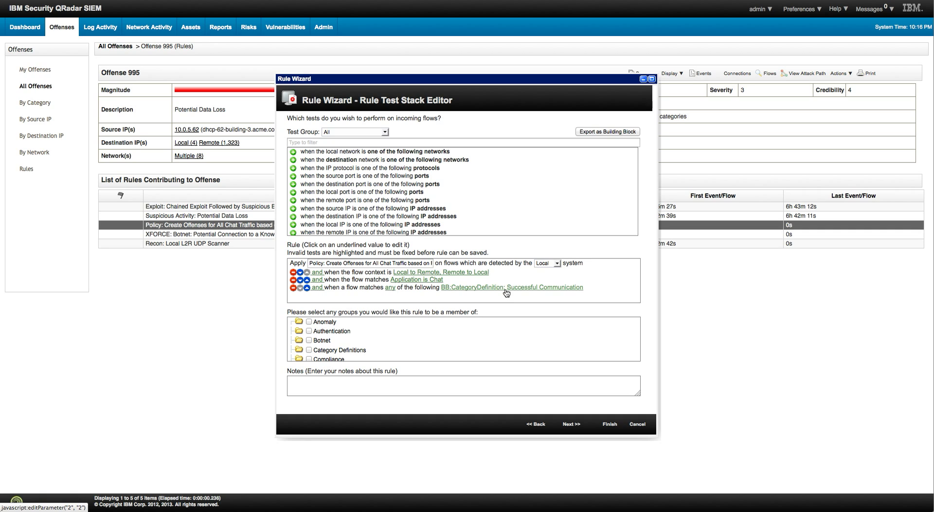
mouse_move(614, 378)
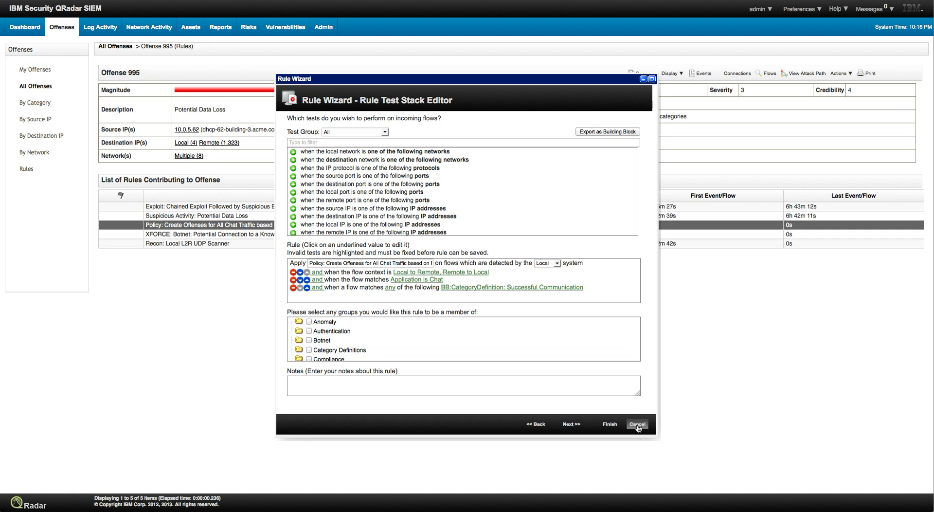
- Cancel out of the chat-traffic flow policy's Rule Wizard without changes
left_click(636, 424)
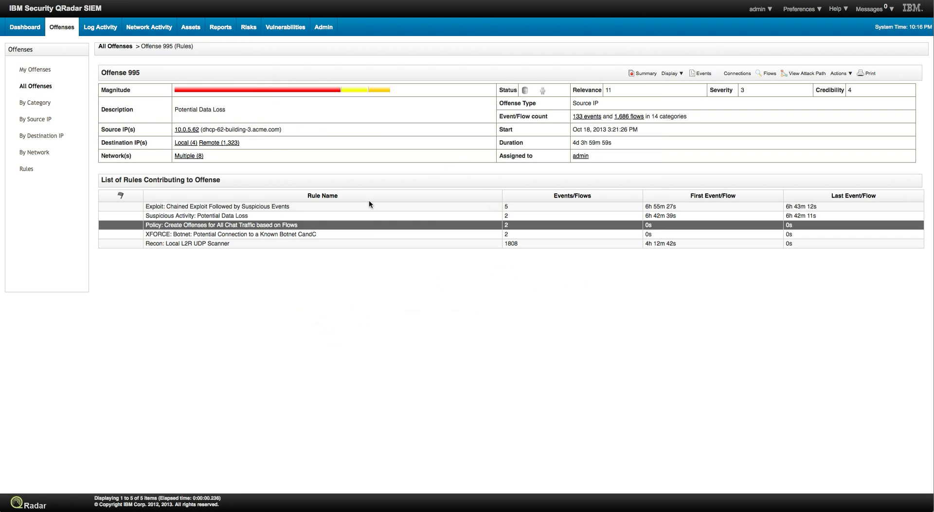
mouse_move(25, 169)
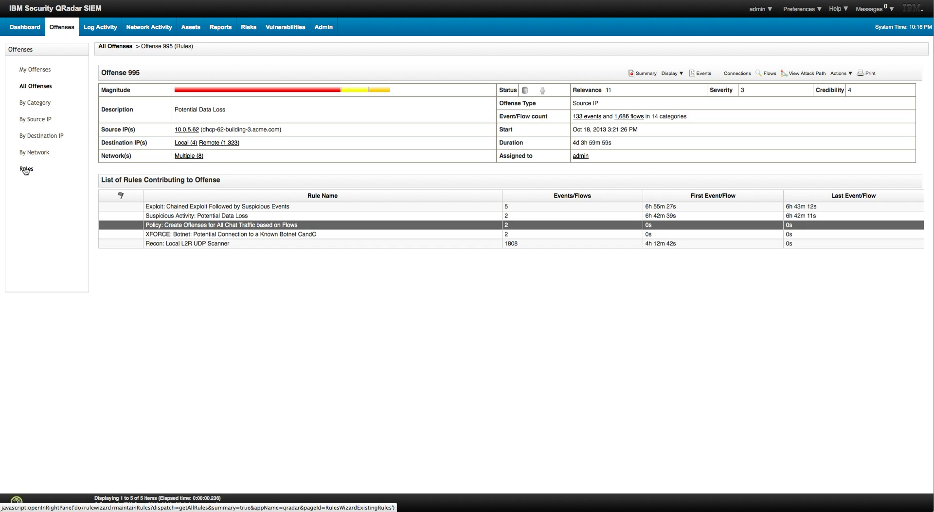
mouse_move(36, 175)
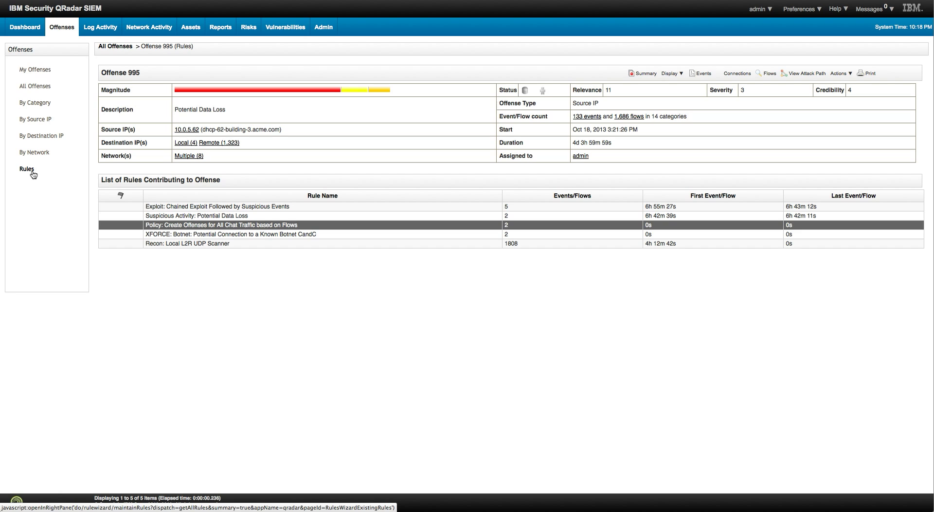
- In Rules, display Building Blocks filtered to the Category Definitions group and browse the list
left_click(26, 169)
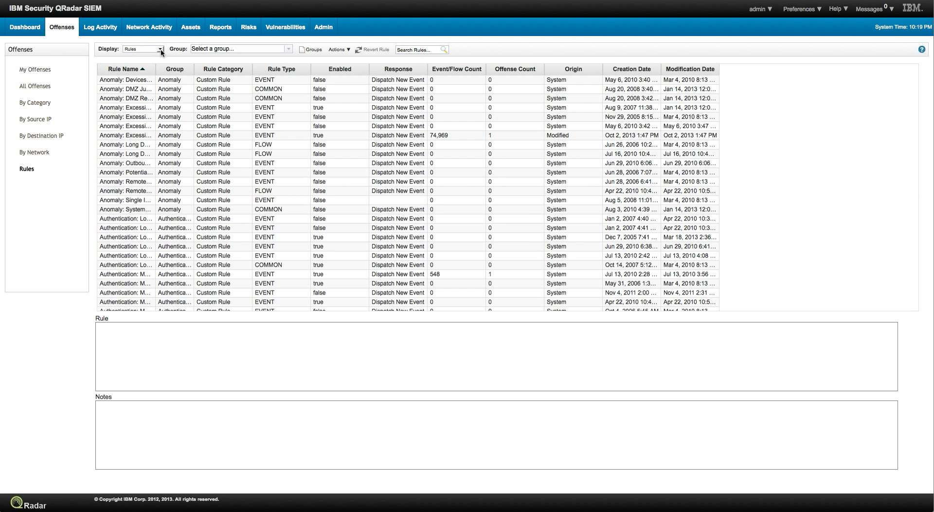
left_click(142, 48)
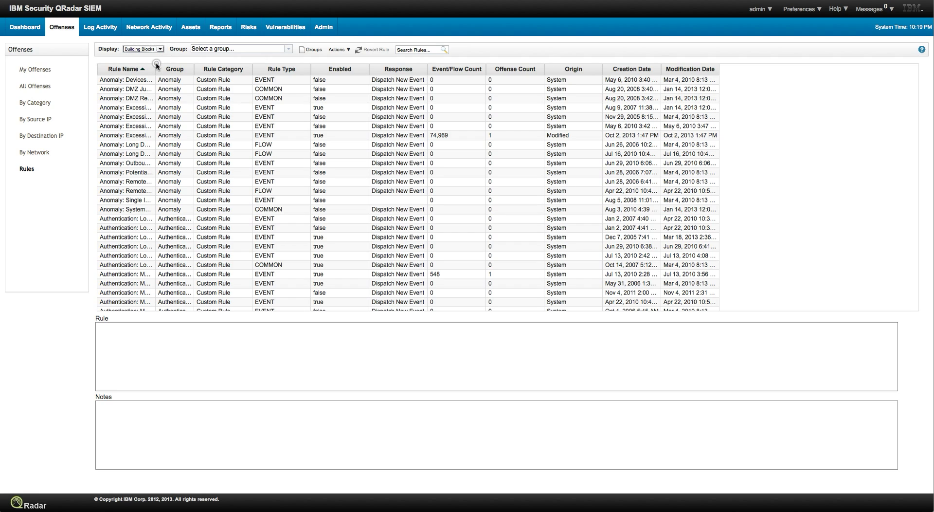
left_click(240, 49)
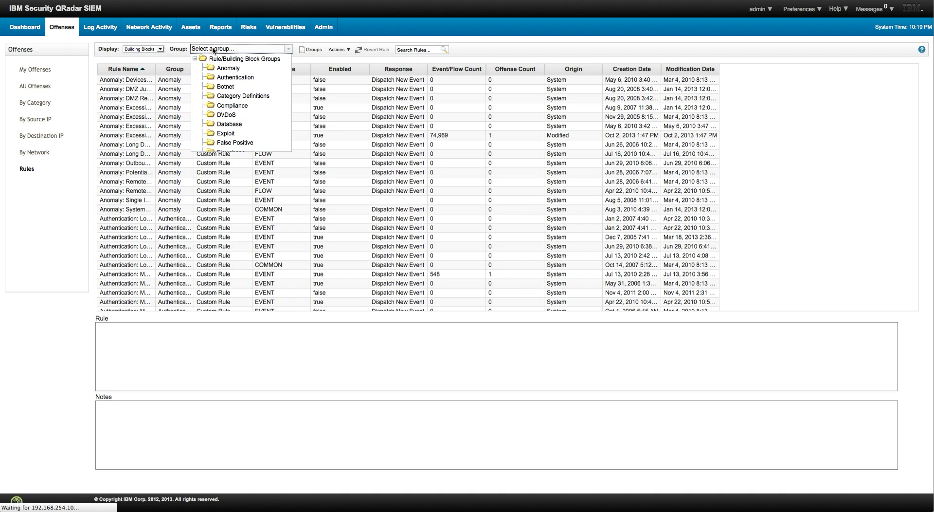
mouse_move(242, 96)
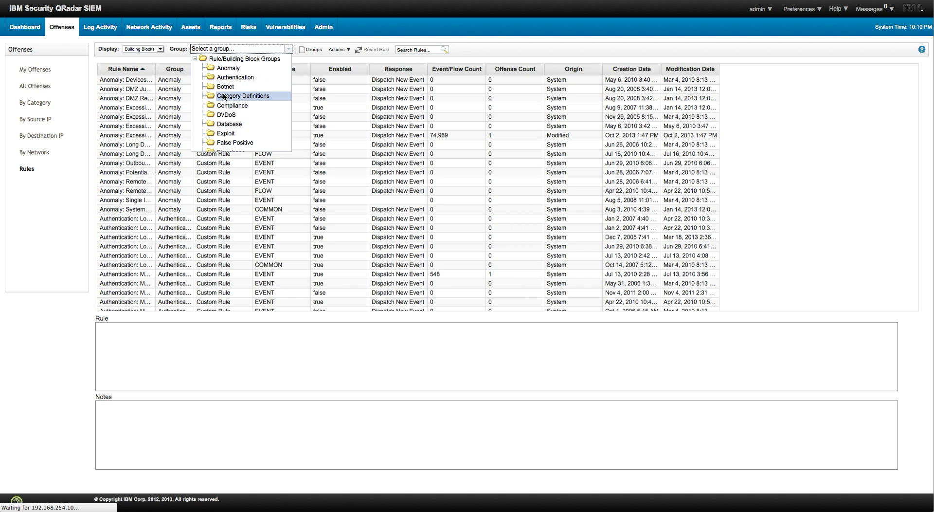
left_click(242, 96)
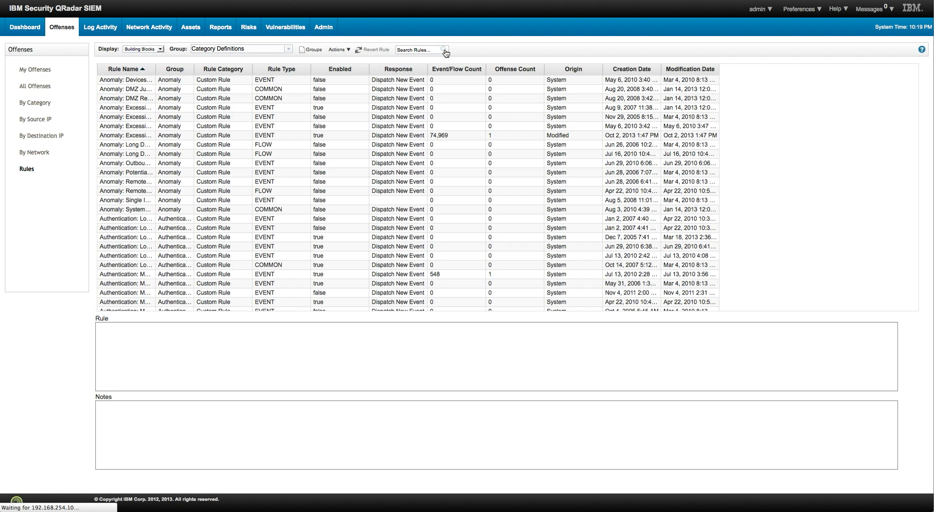
mouse_move(421, 50)
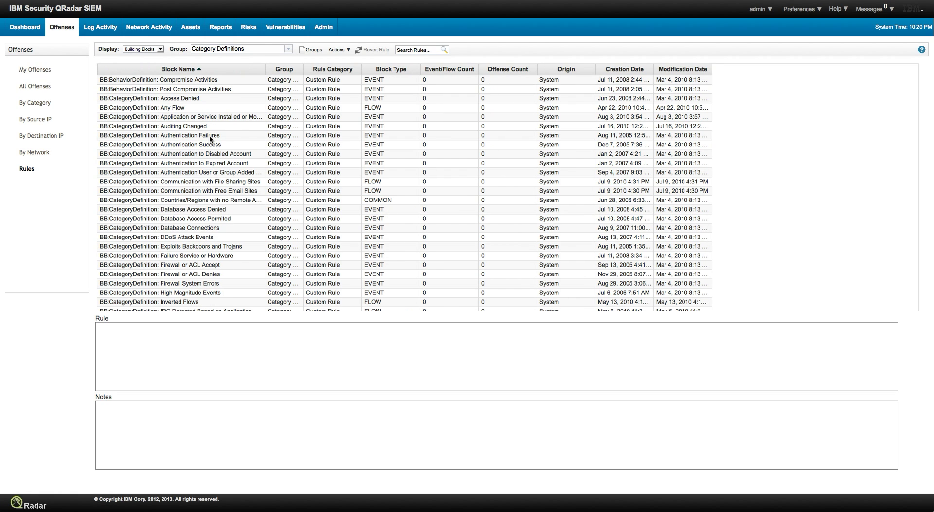
scroll("down", 3)
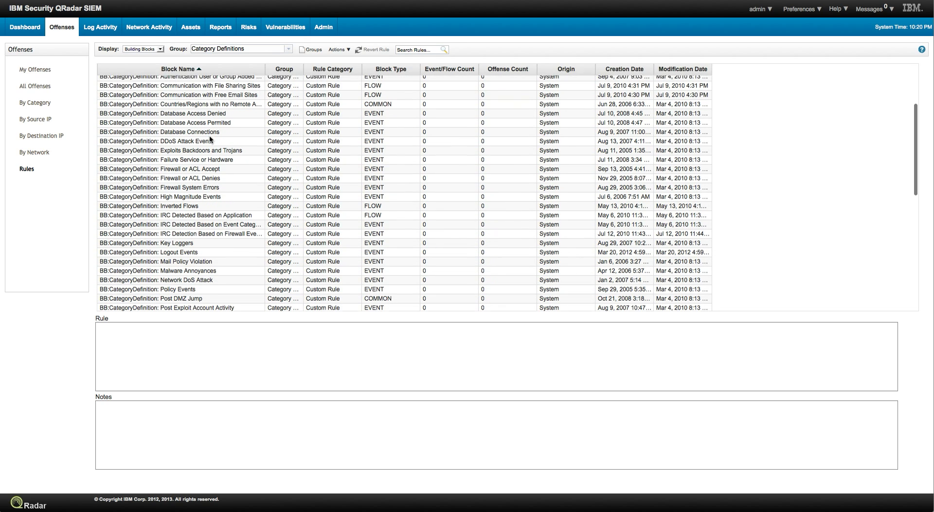
scroll("down", 3)
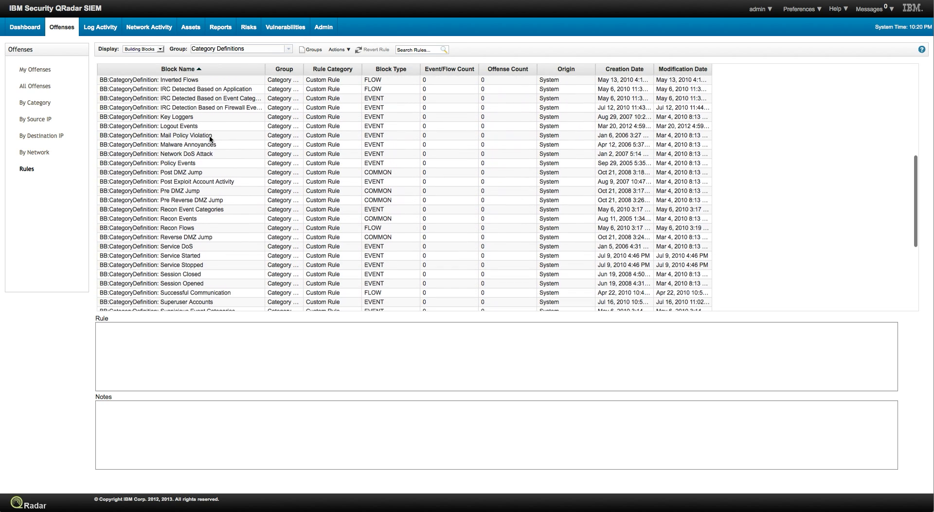
scroll("down", 3)
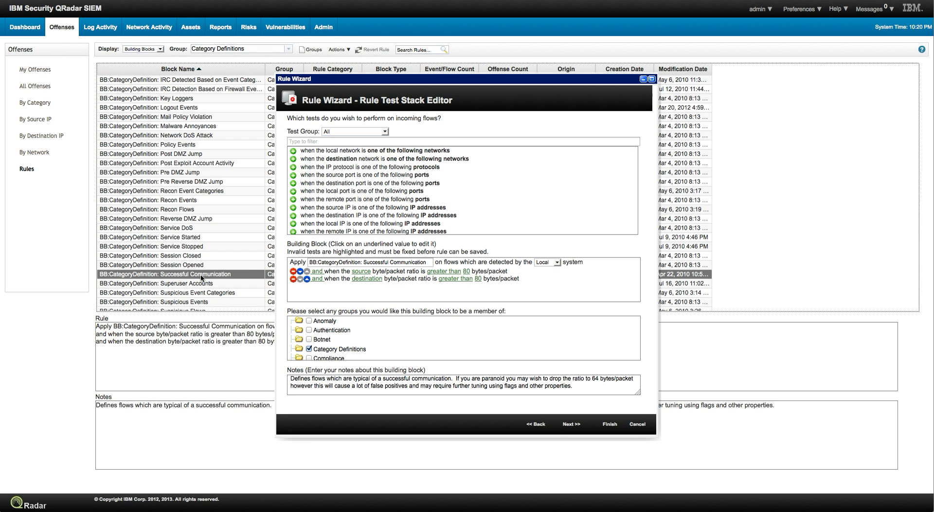
mouse_move(348, 272)
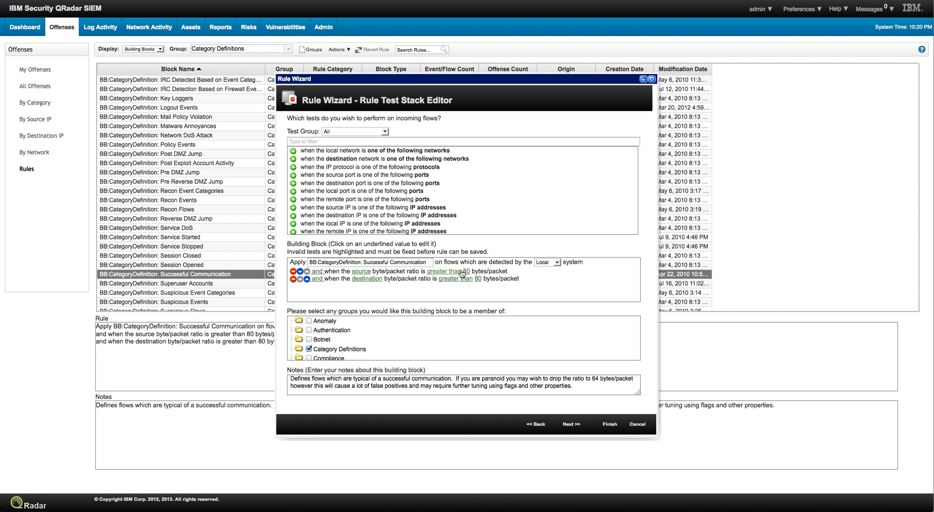
mouse_move(472, 275)
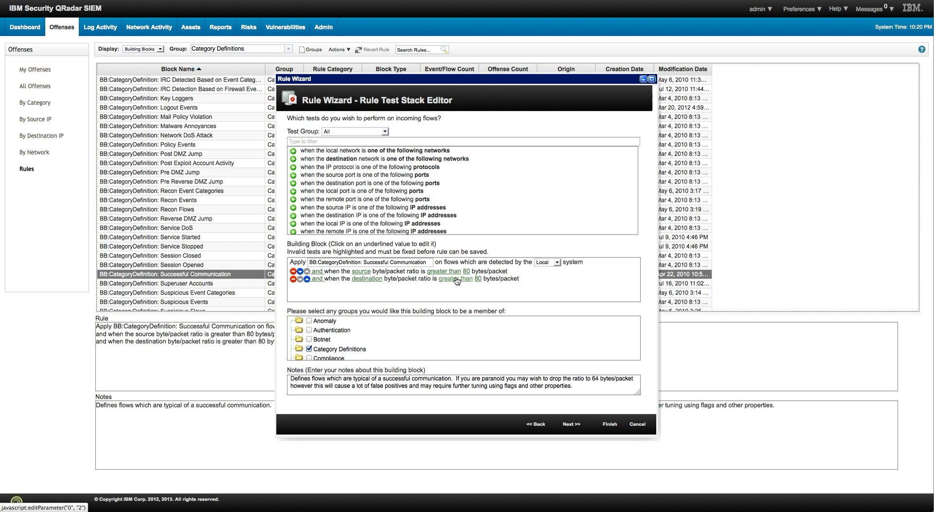
- Cancel the Successful Communication building block editor, confirm discarding, and head back to offenses
left_click(636, 423)
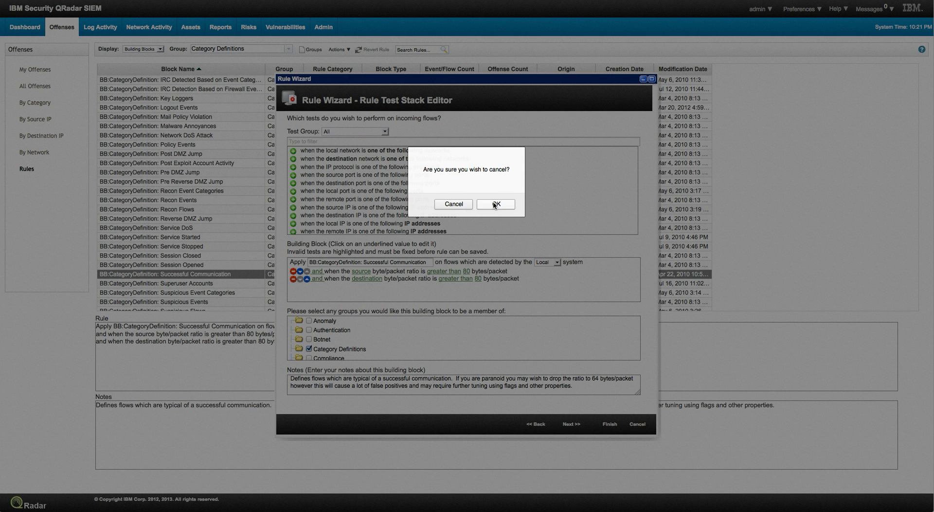
left_click(495, 203)
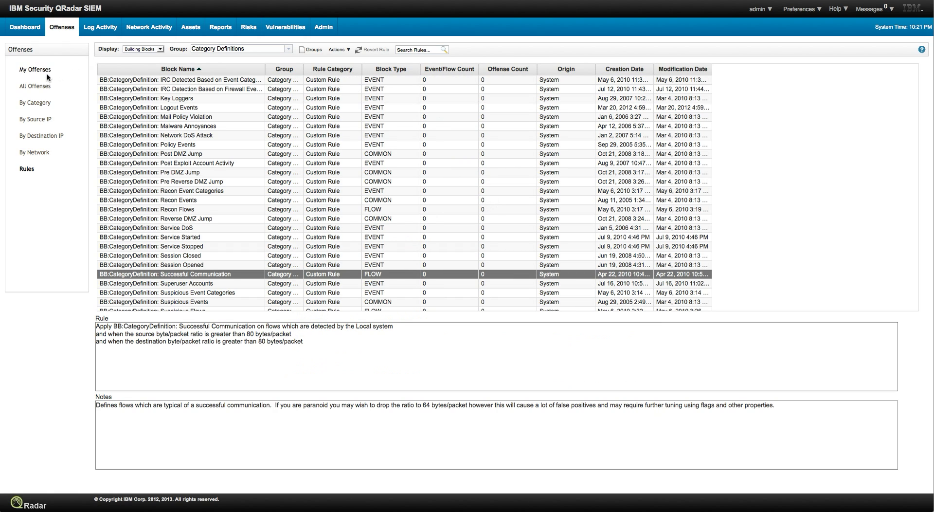
left_click(35, 86)
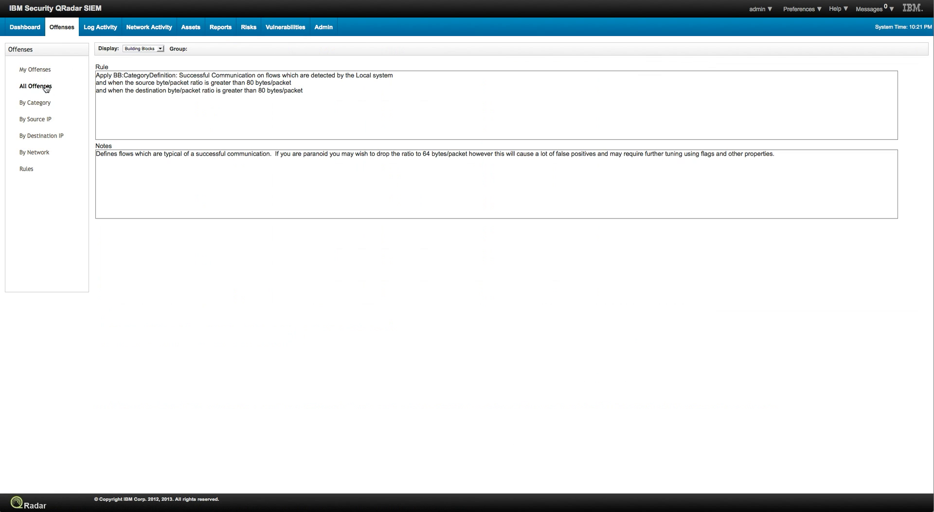
- From All Offenses, open offense 929 (Potentially Successful Exploit)
left_click(35, 85)
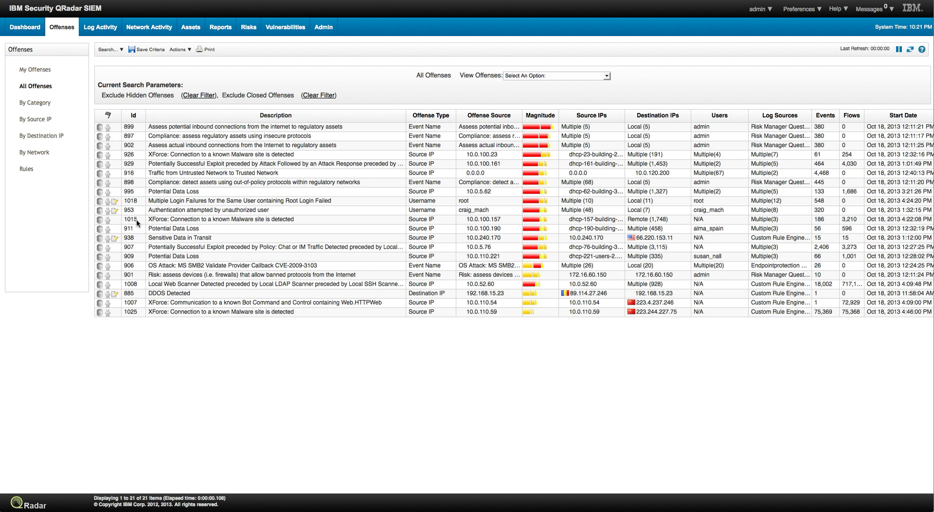
mouse_move(136, 259)
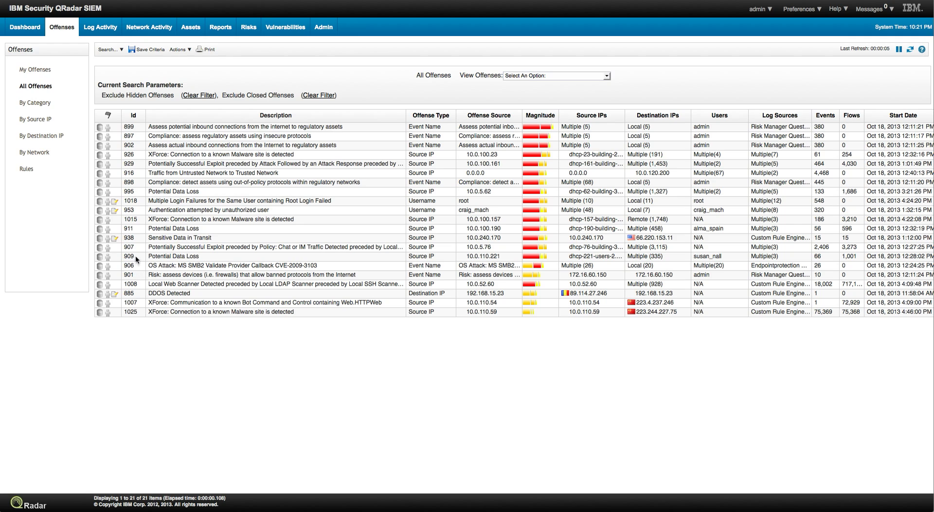
mouse_move(136, 230)
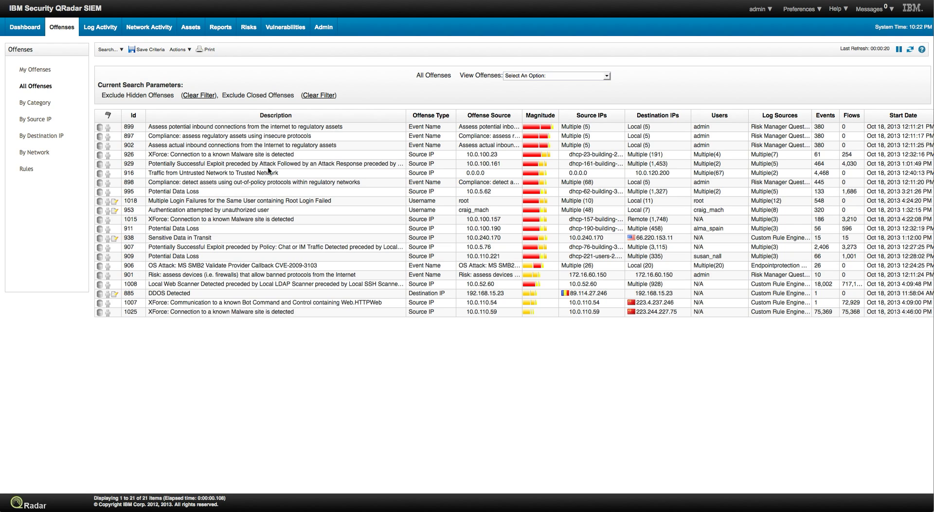
left_click(275, 164)
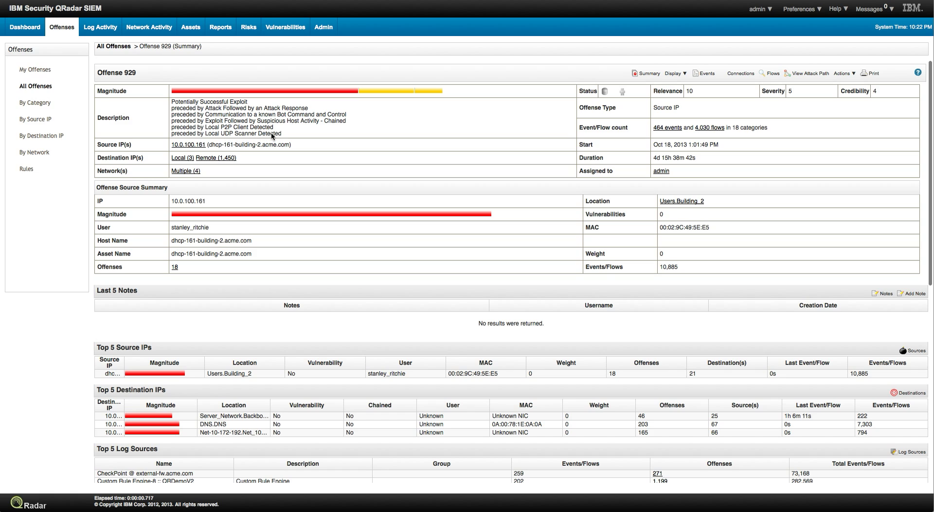
mouse_move(237, 132)
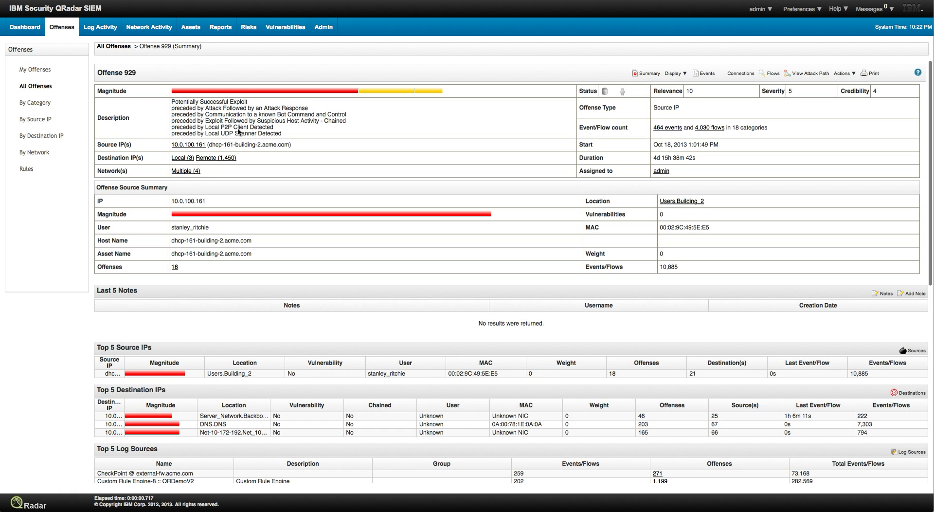
mouse_move(290, 127)
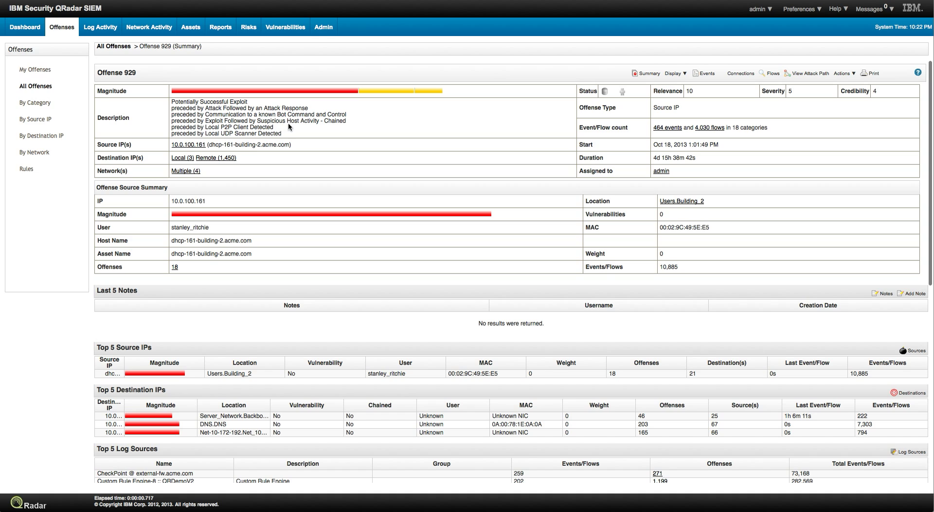
mouse_move(233, 121)
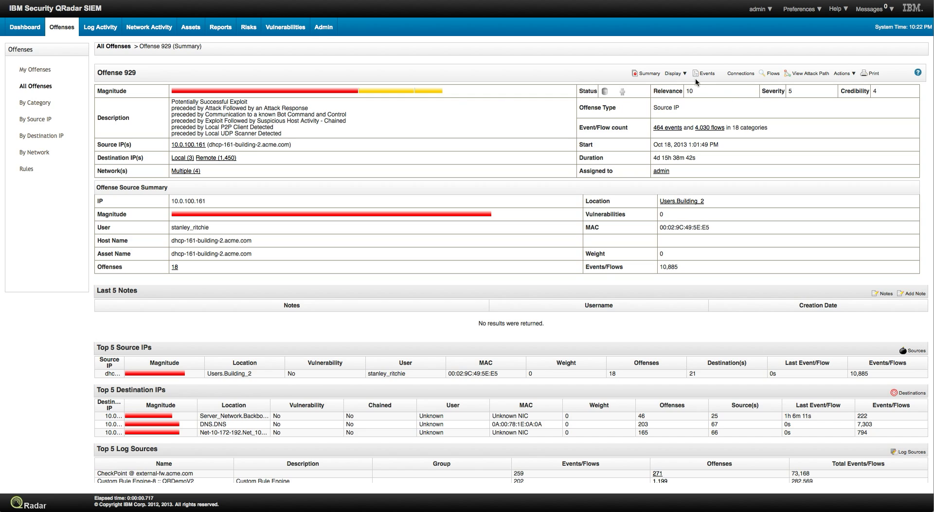
mouse_move(702, 118)
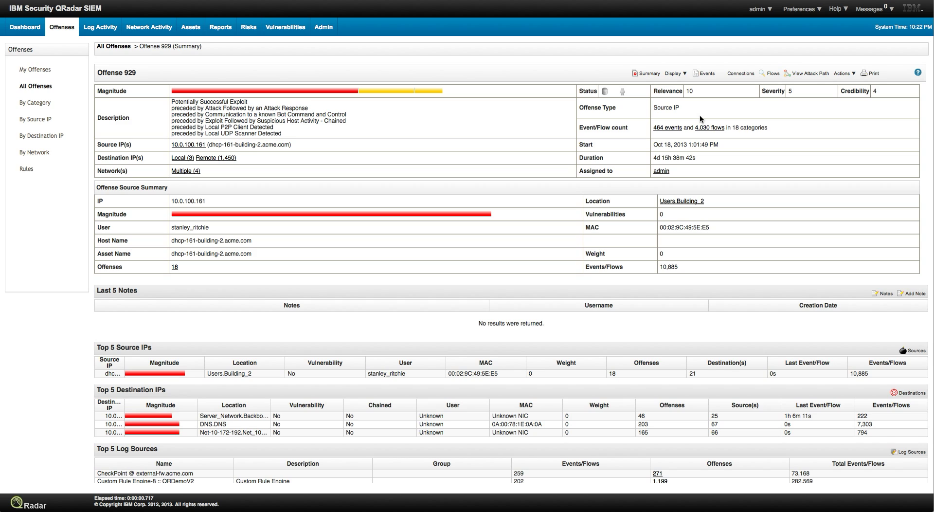
mouse_move(398, 214)
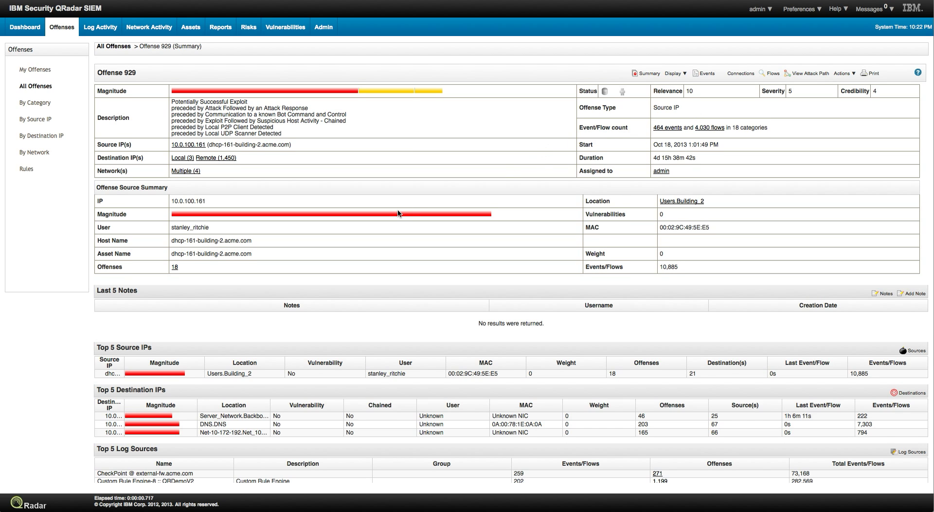
- Open the 464-events list for offense 929 from its Event/Flow count row
scroll("down", 3)
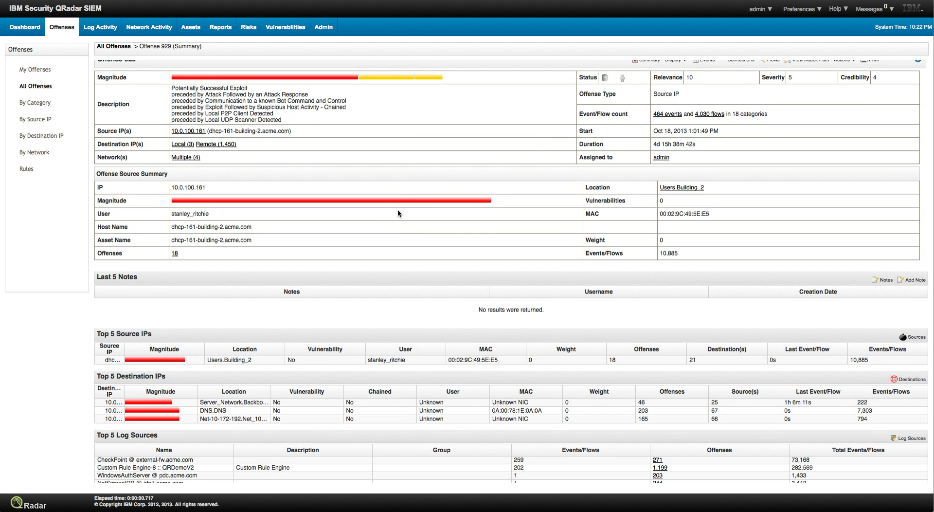
scroll("up", 3)
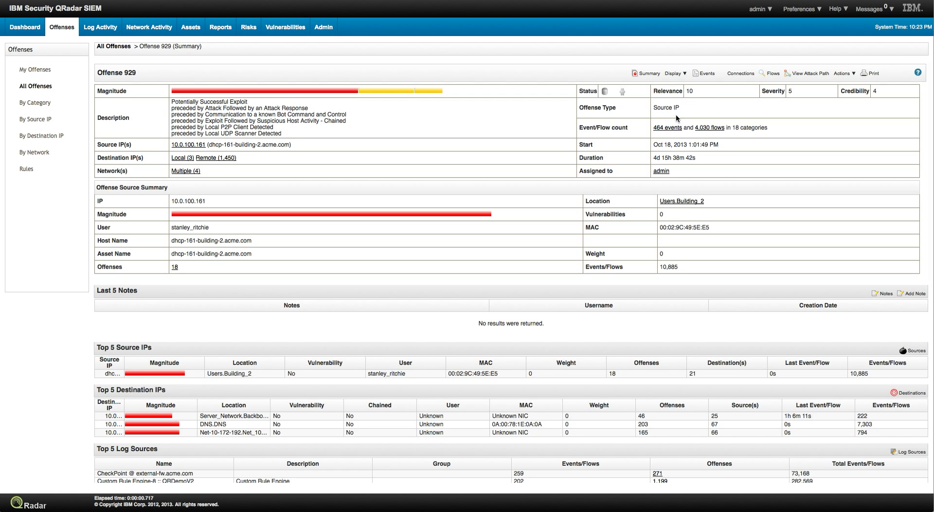
mouse_move(668, 129)
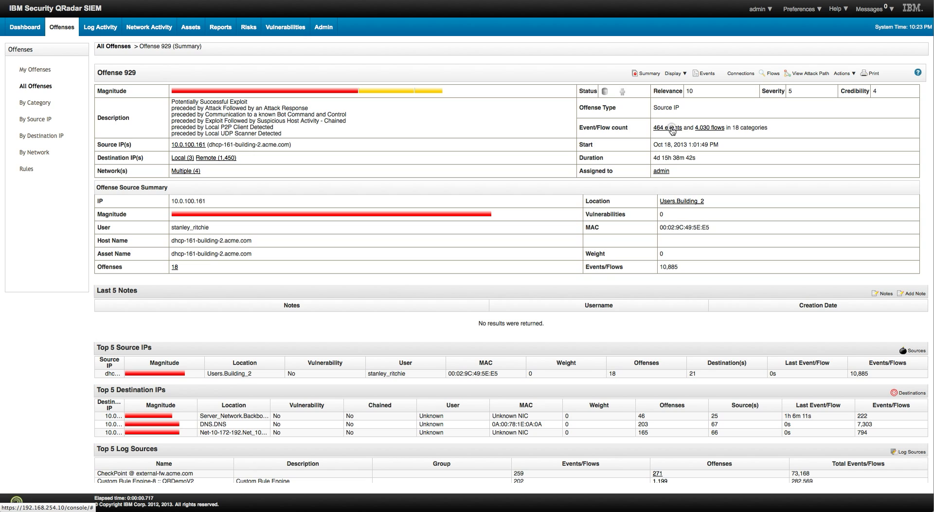
left_click(667, 127)
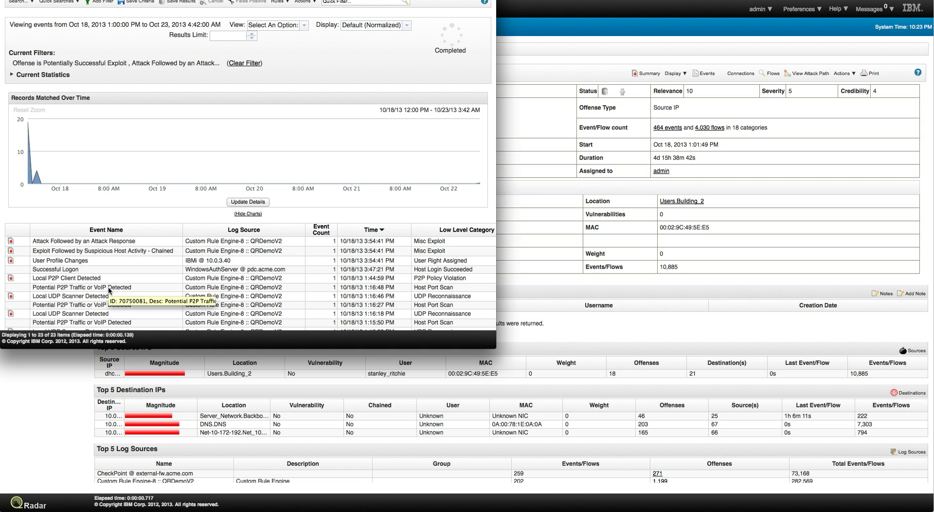
- View the Potential P2P Traffic or VoIP Detected event's details down to Payload and Additional Information
left_click(82, 287)
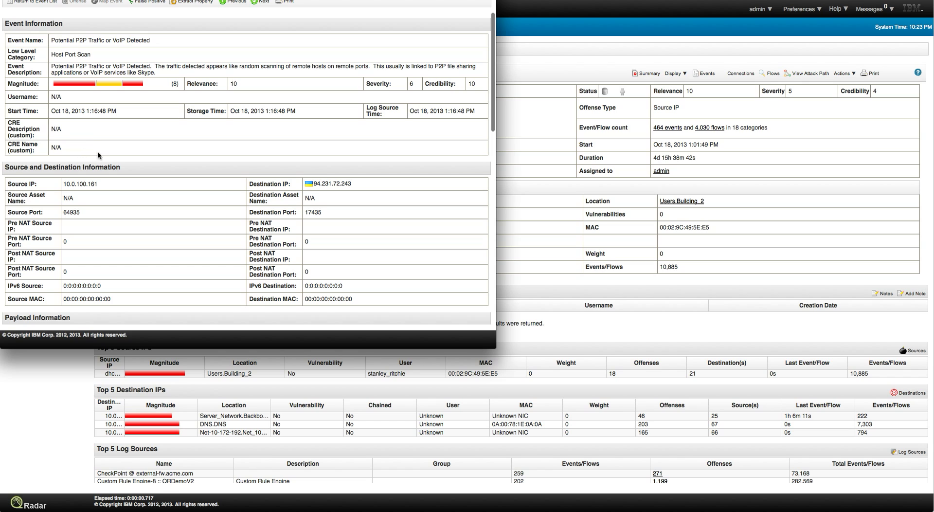
scroll("down", 3)
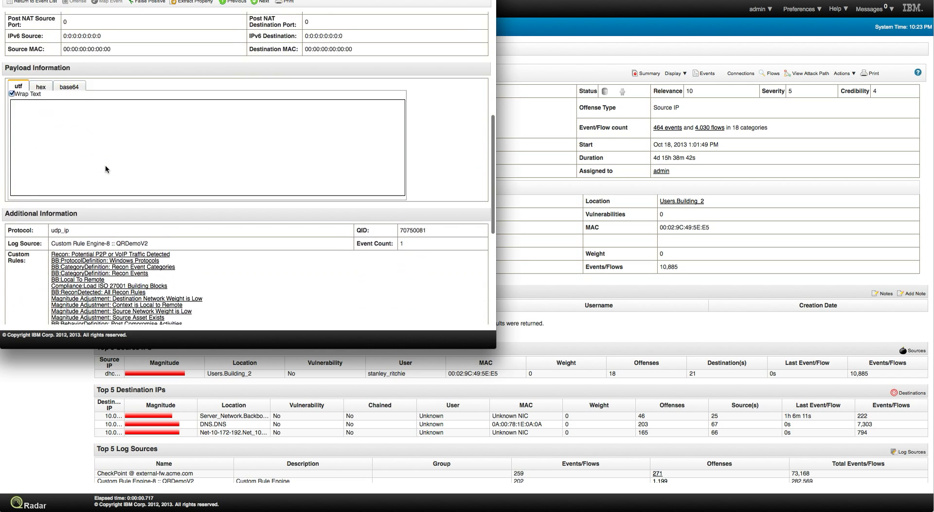
scroll("down", 3)
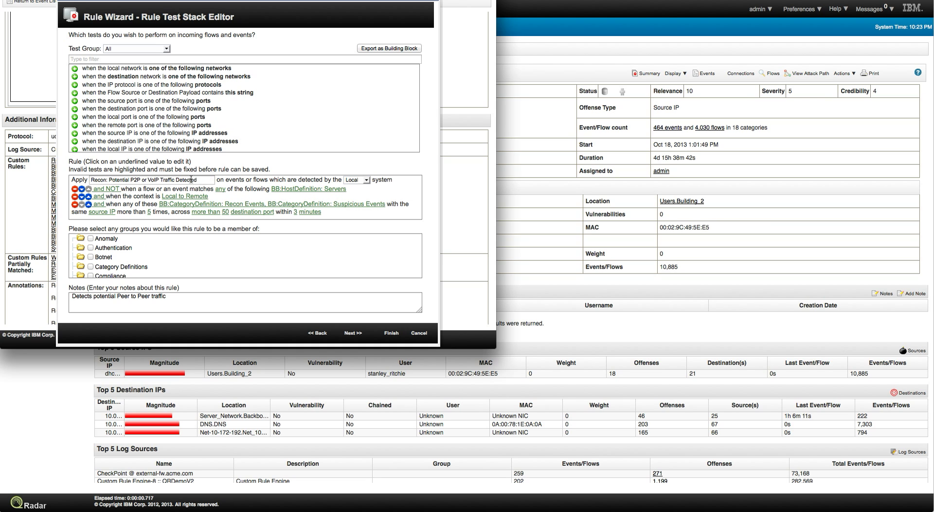
mouse_move(321, 171)
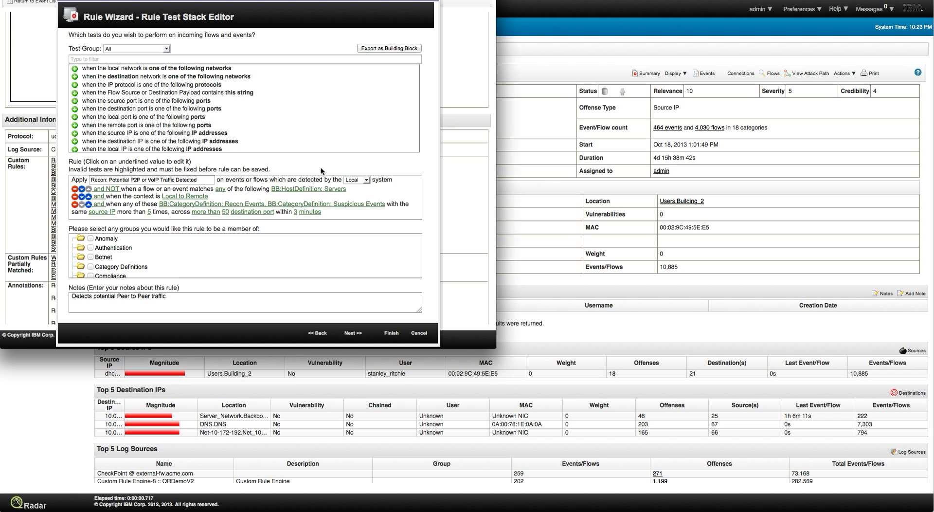
mouse_move(367, 185)
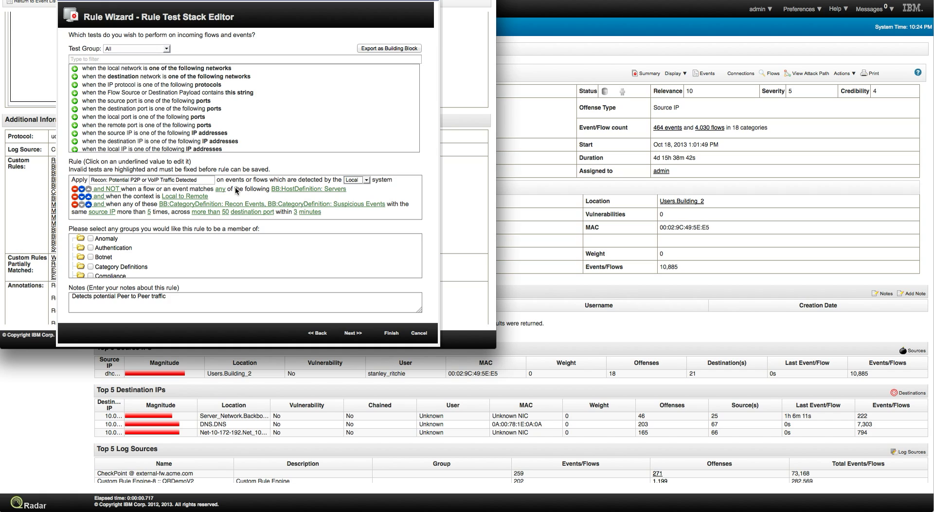
mouse_move(274, 193)
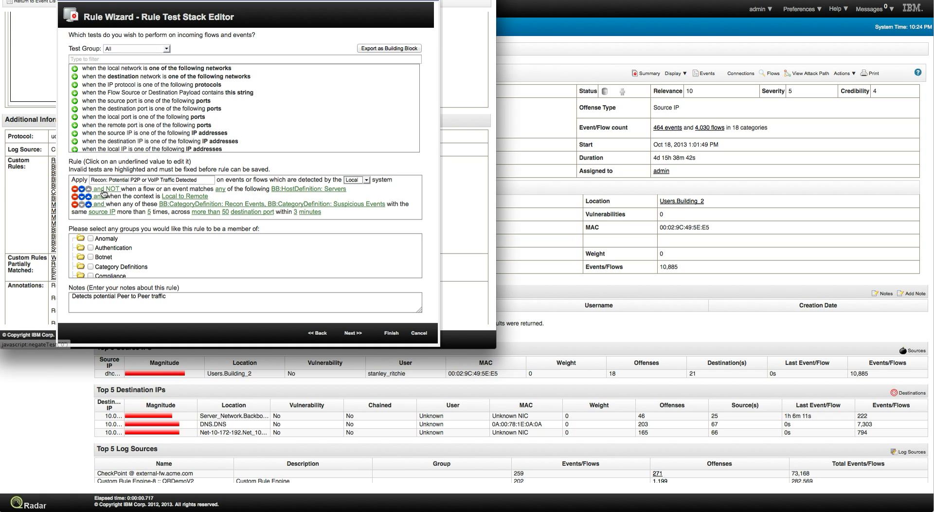
mouse_move(278, 194)
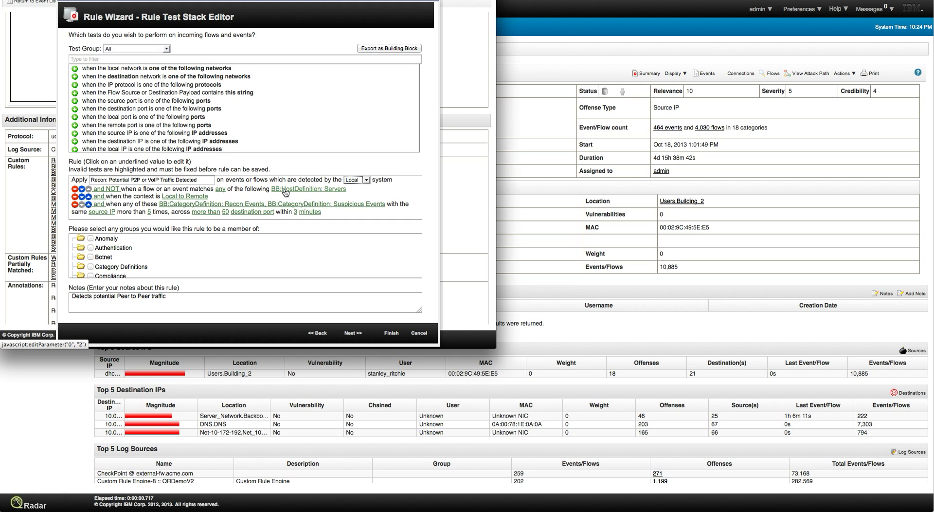
mouse_move(126, 190)
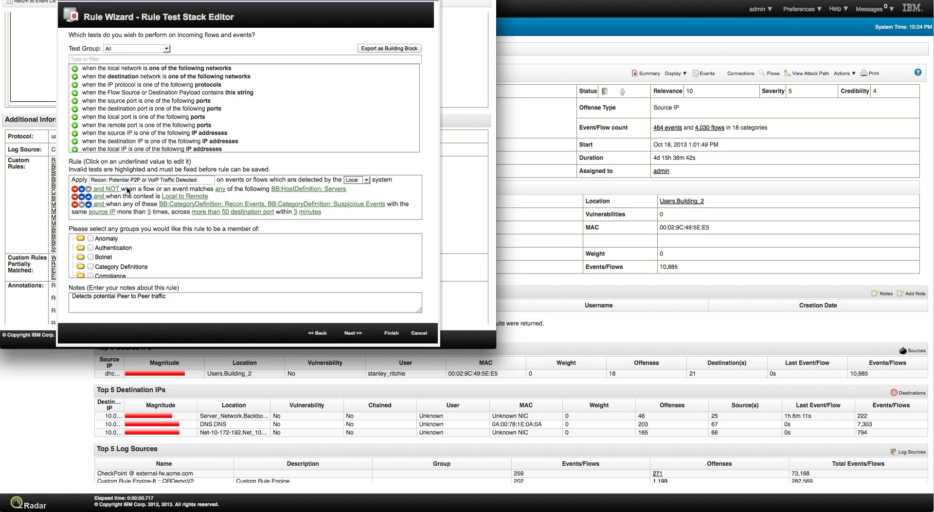
mouse_move(293, 195)
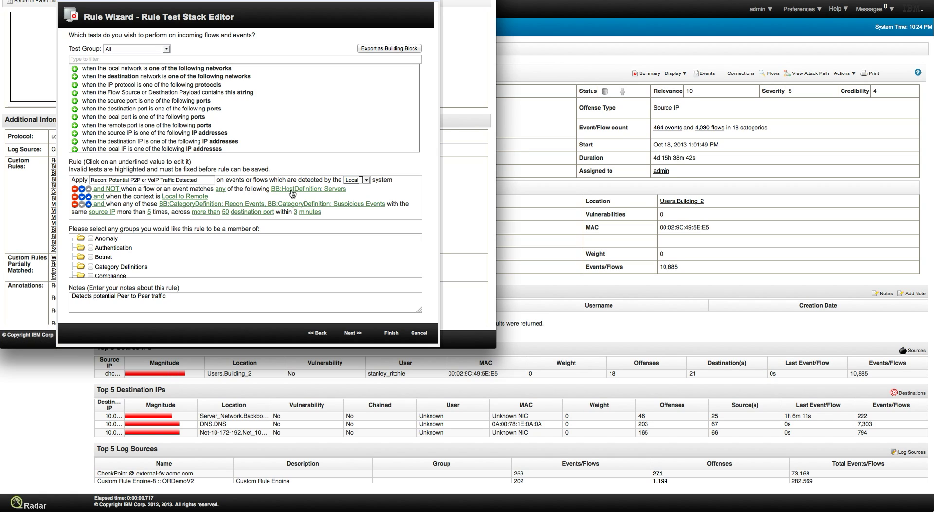
mouse_move(306, 191)
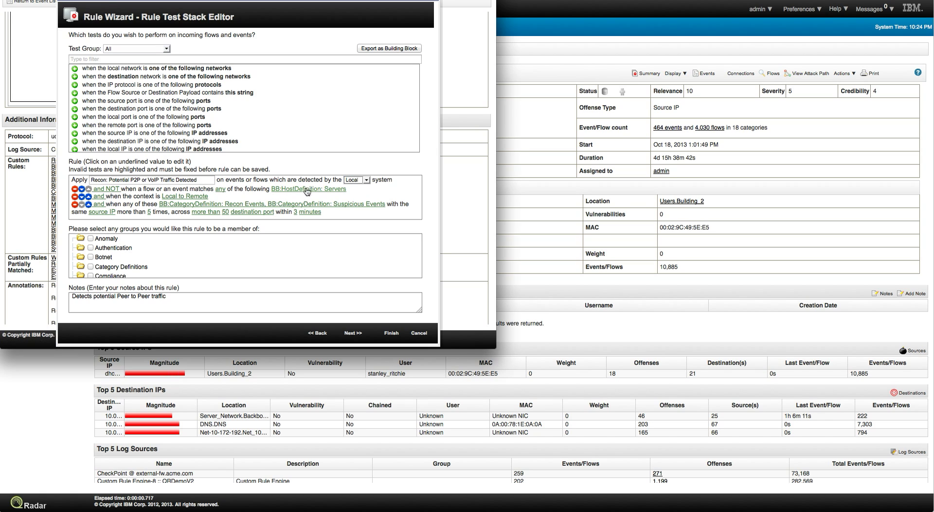
mouse_move(309, 195)
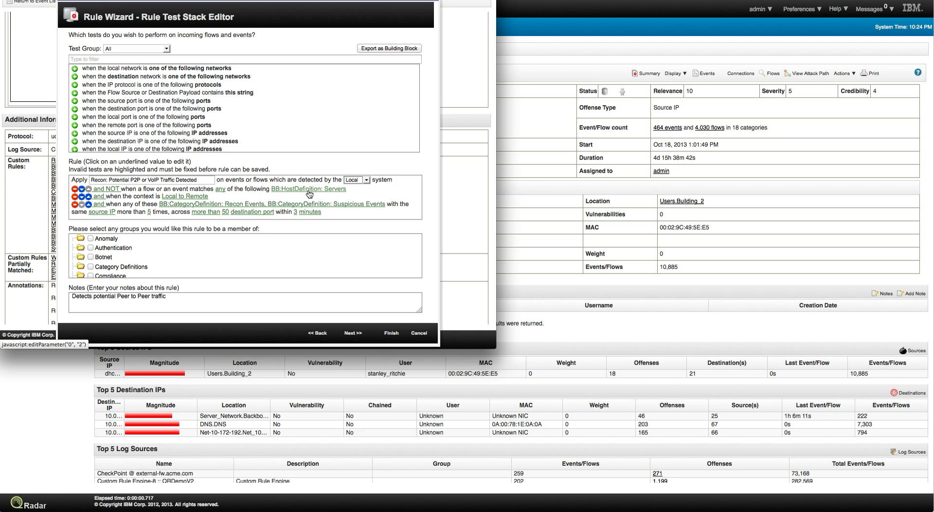
mouse_move(185, 195)
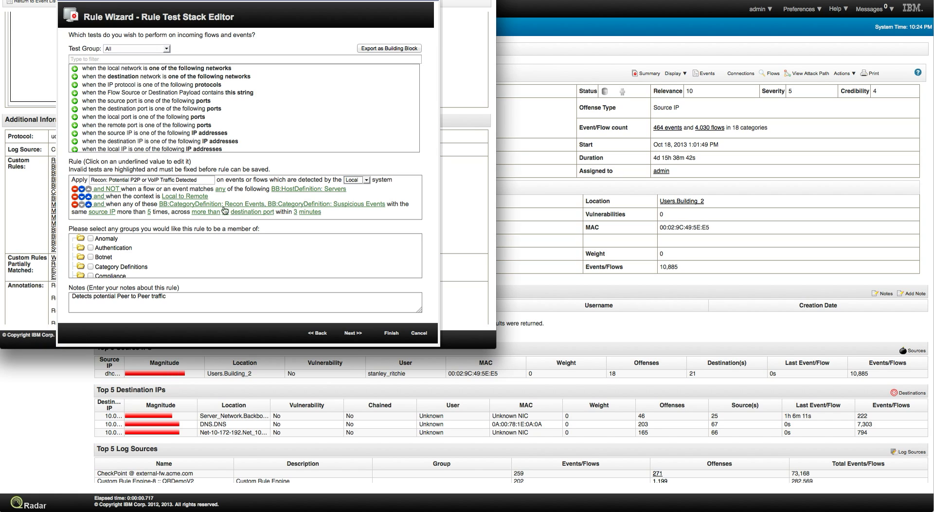
- Inspect the Recon: Potential P2P or VoIP Traffic Detected rule's tests in the Rule Test Stack Editor
left_click(224, 211)
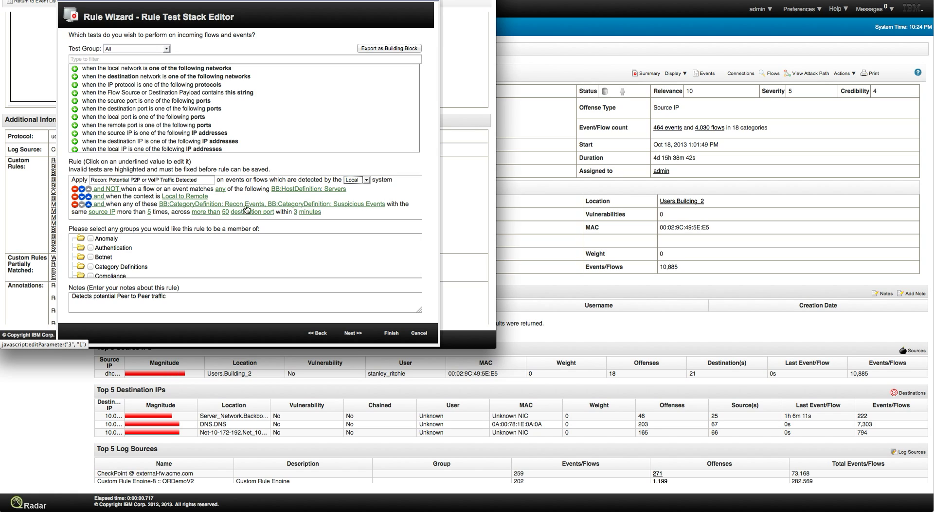
mouse_move(308, 205)
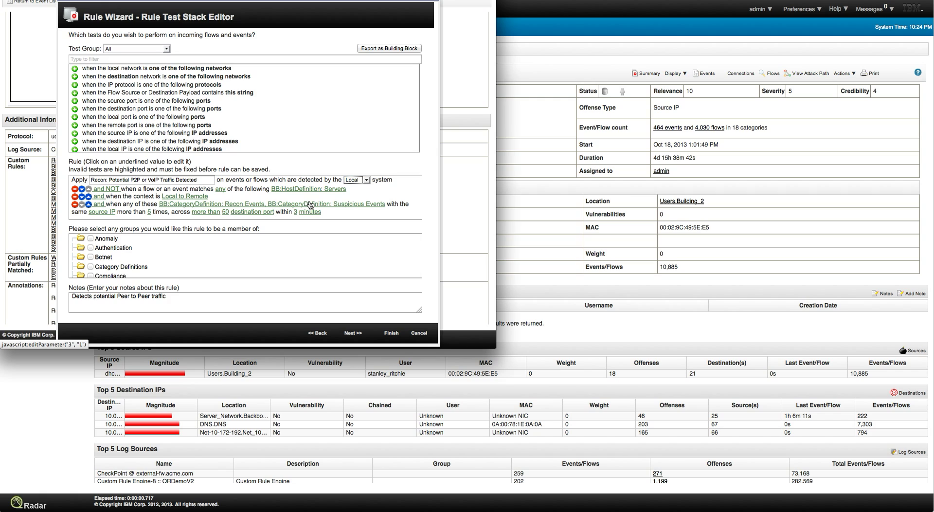
mouse_move(235, 210)
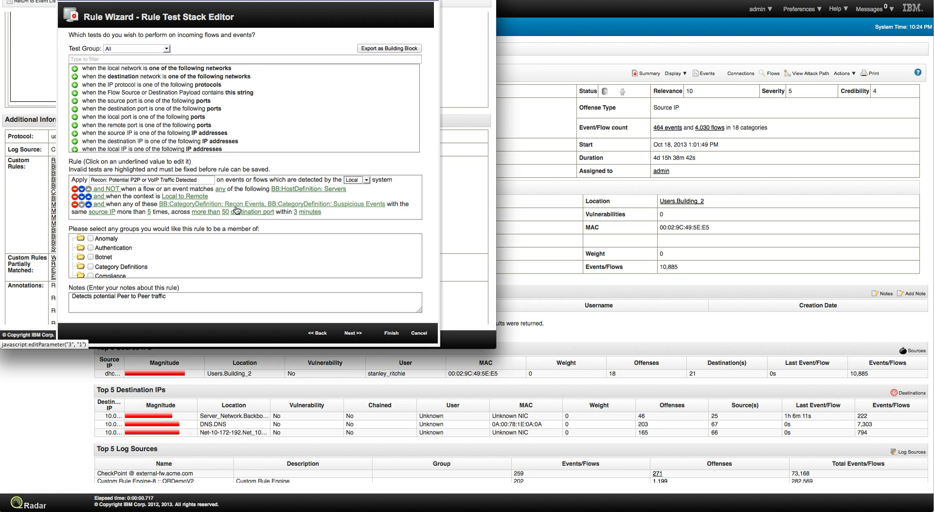
mouse_move(150, 213)
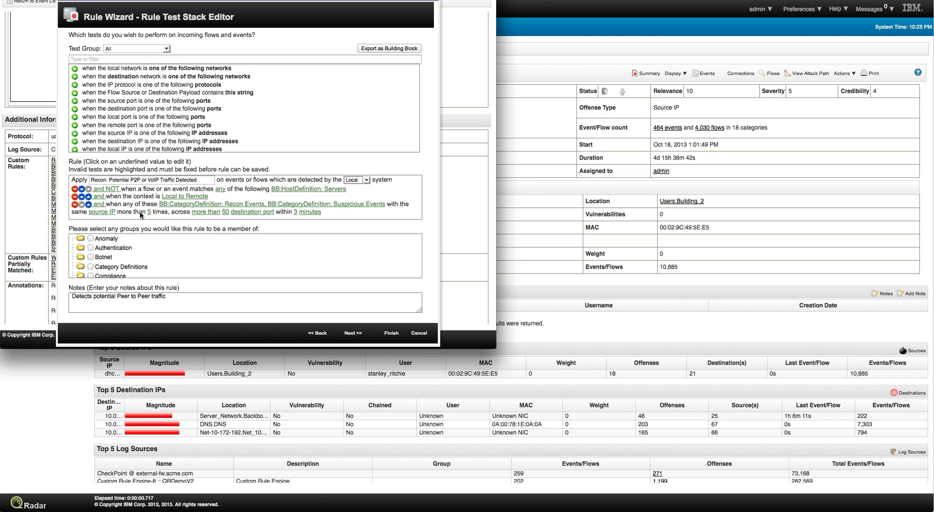
mouse_move(156, 217)
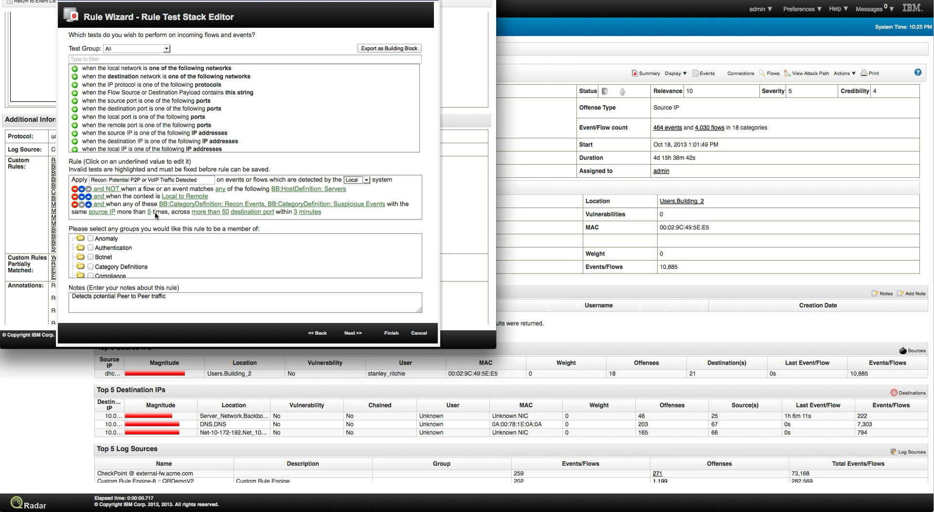
mouse_move(224, 216)
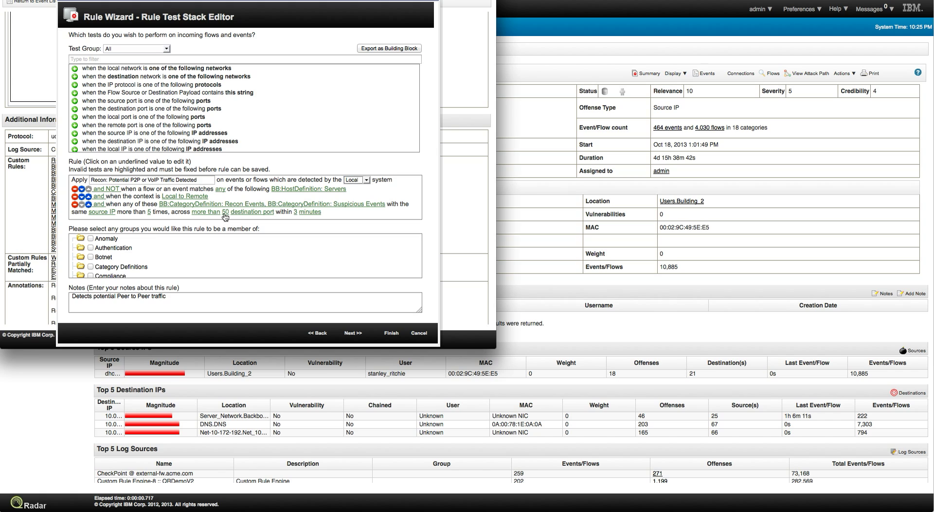
mouse_move(308, 211)
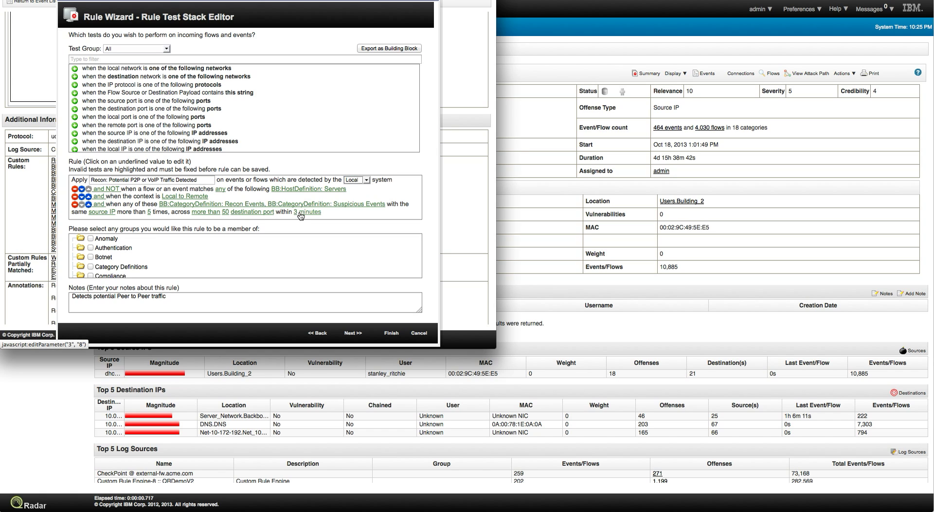